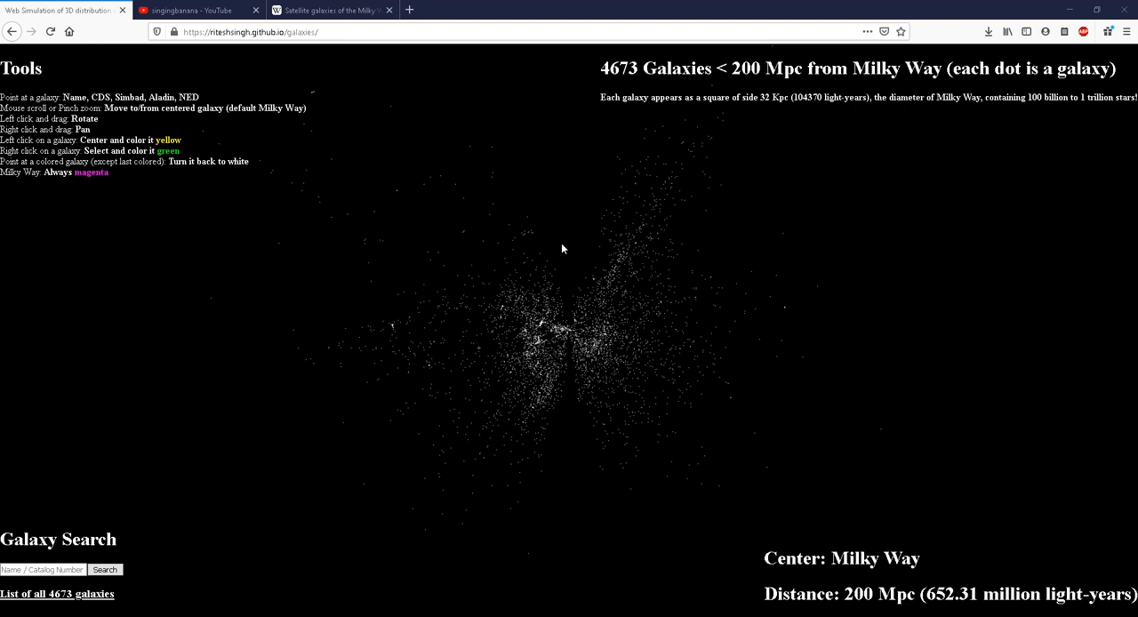
mouse_move(552, 239)
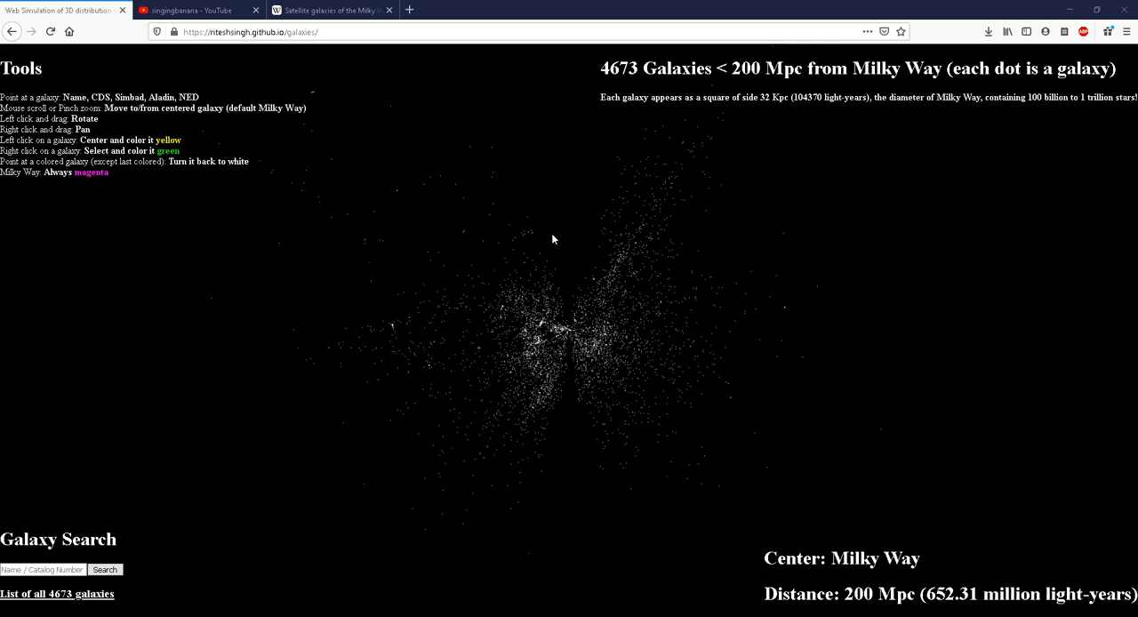
Center on the magenta Milky Way and zoom in to 0.87 Mpc, showing Sag DIG
click(191, 10)
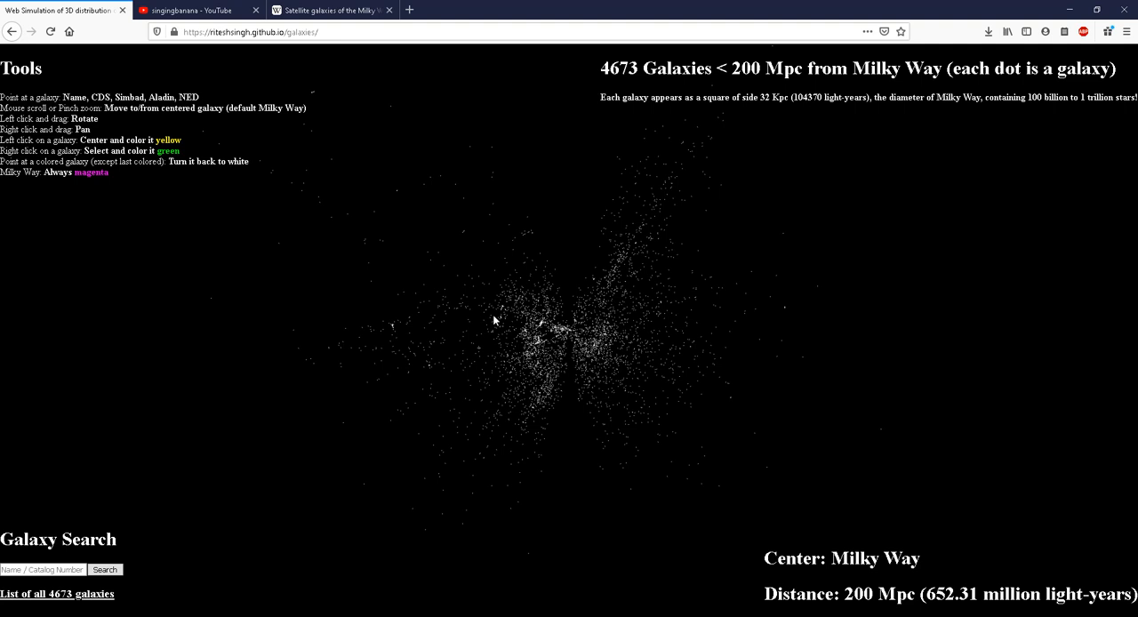
click(507, 308)
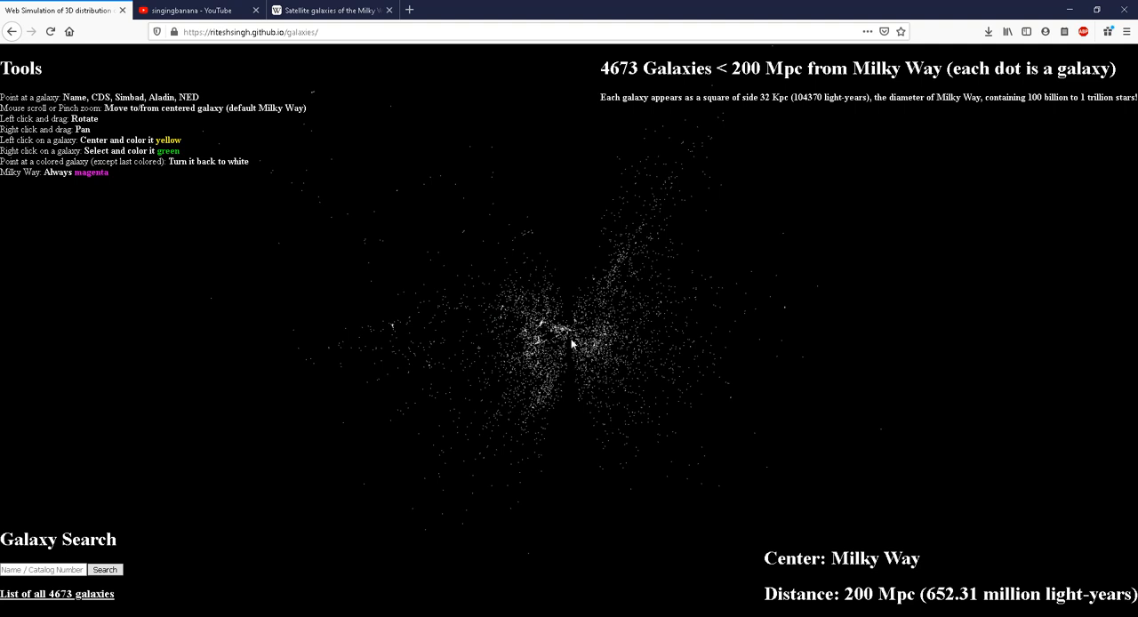
mouse_move(578, 373)
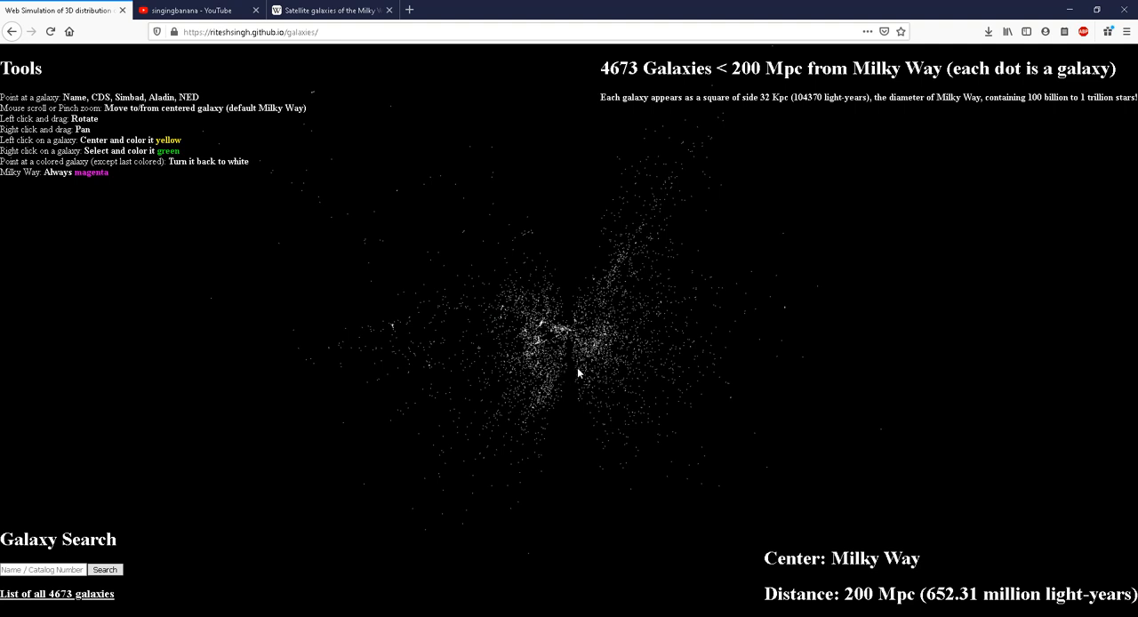
click(249, 32)
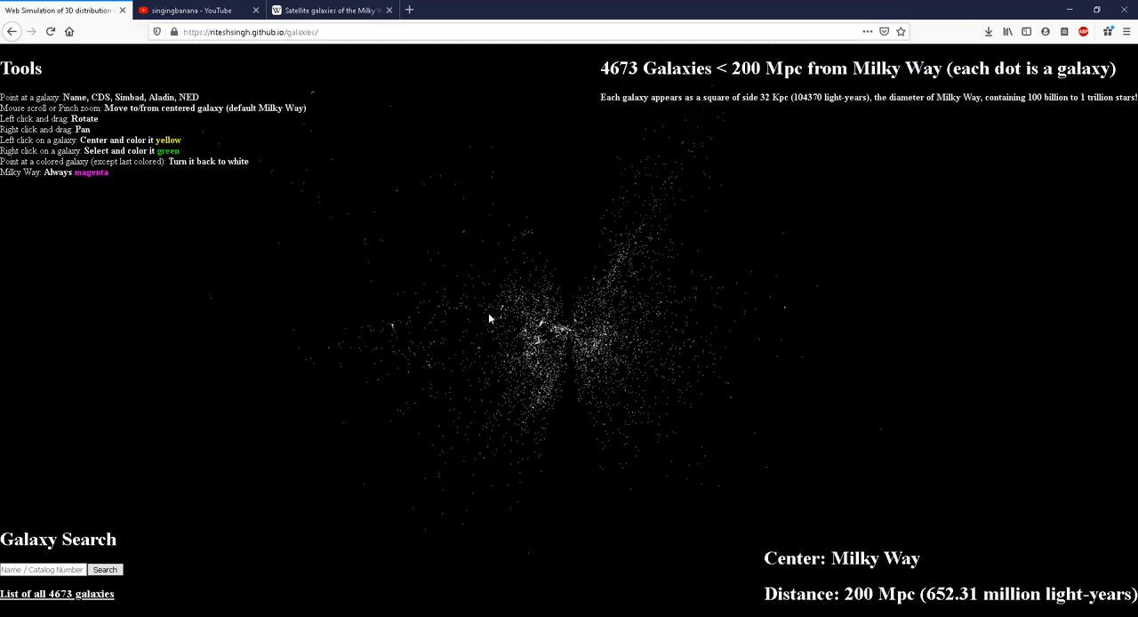
mouse_move(542, 297)
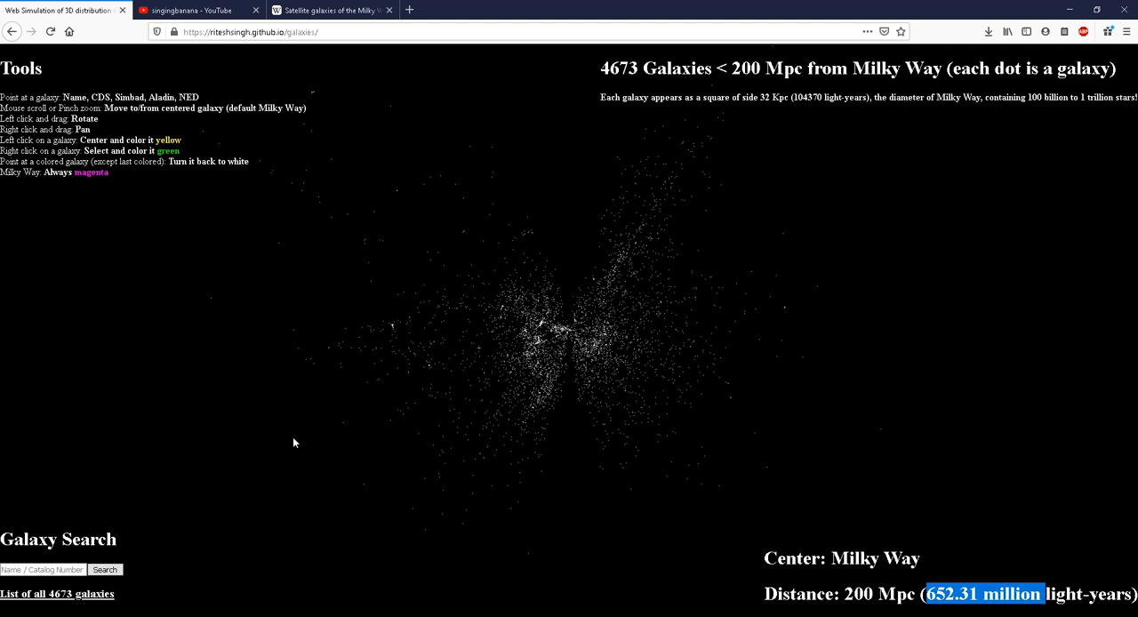
mouse_move(505, 393)
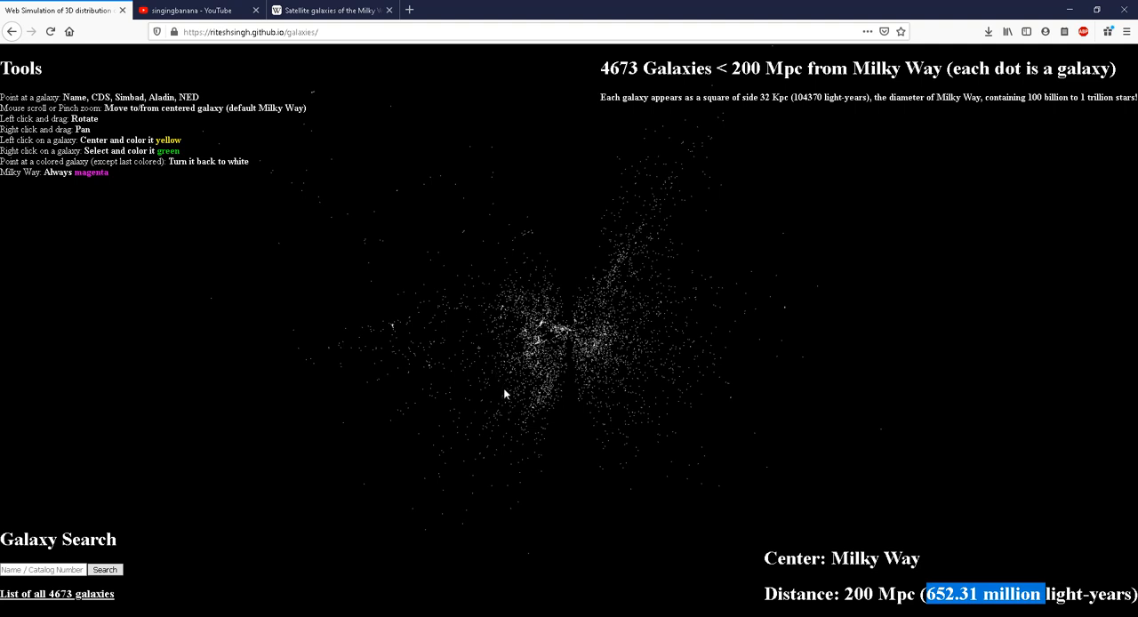
mouse_move(676, 174)
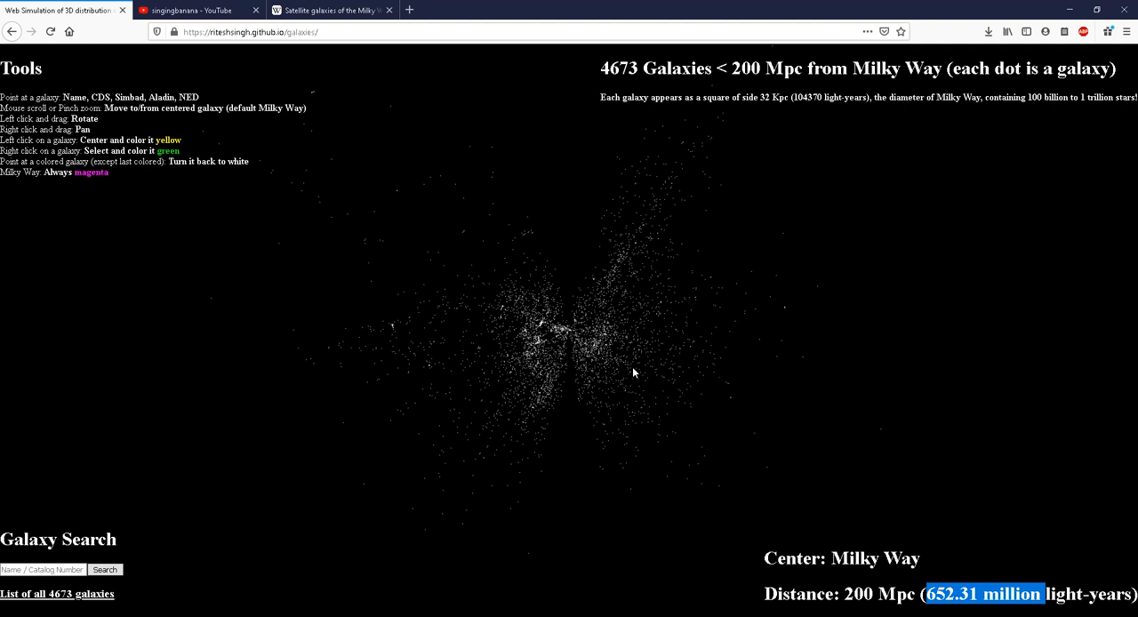
mouse_move(664, 360)
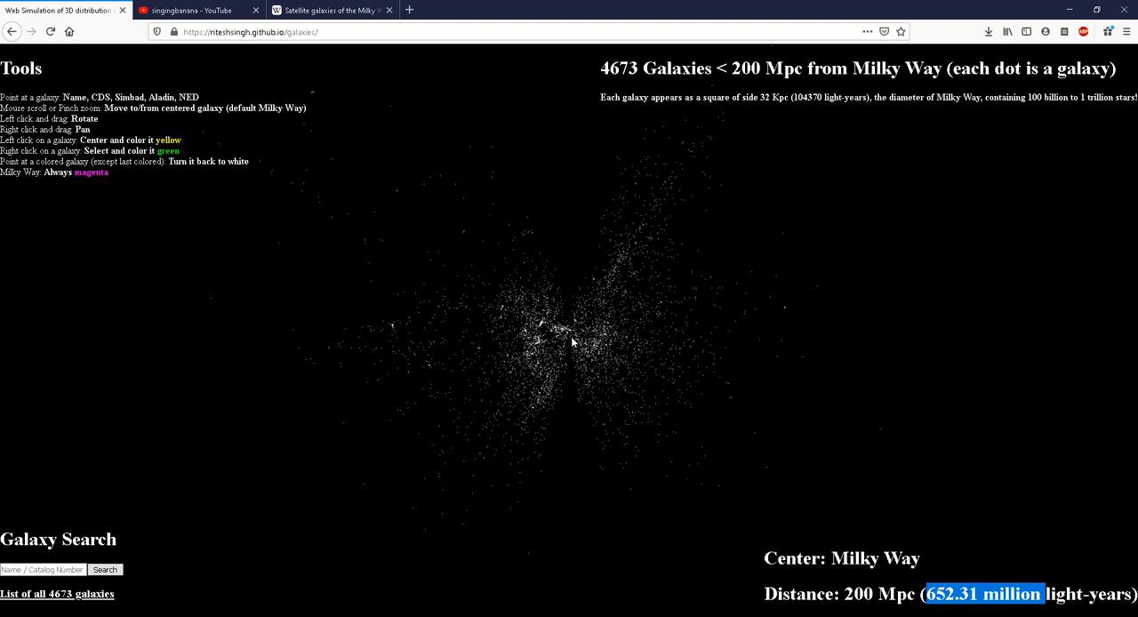
mouse_move(574, 389)
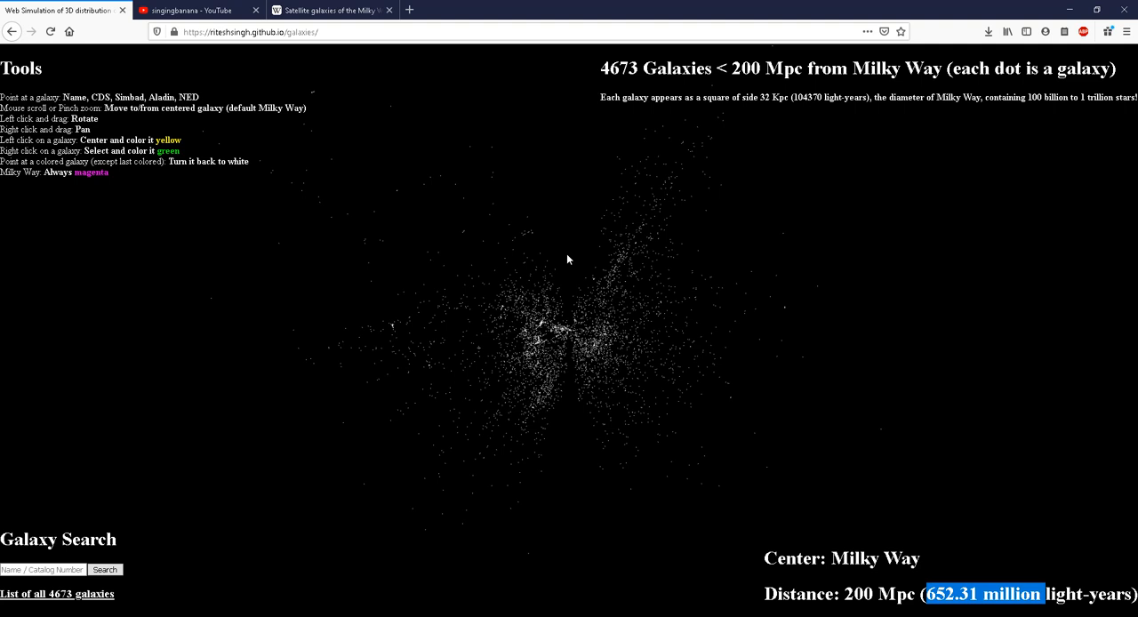
mouse_move(576, 433)
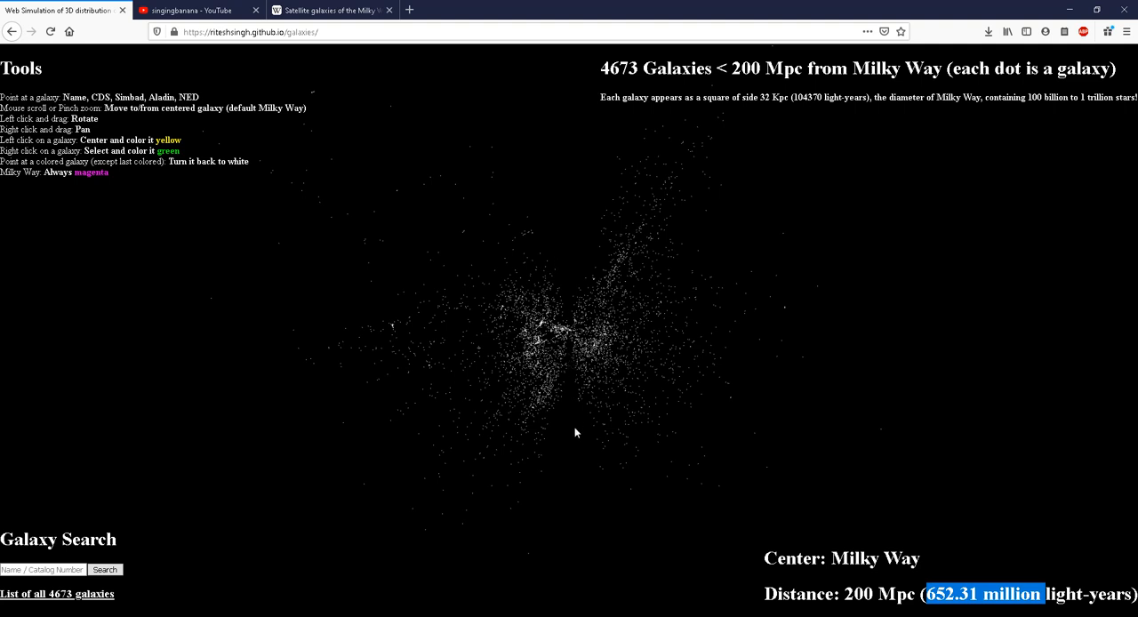
mouse_move(583, 397)
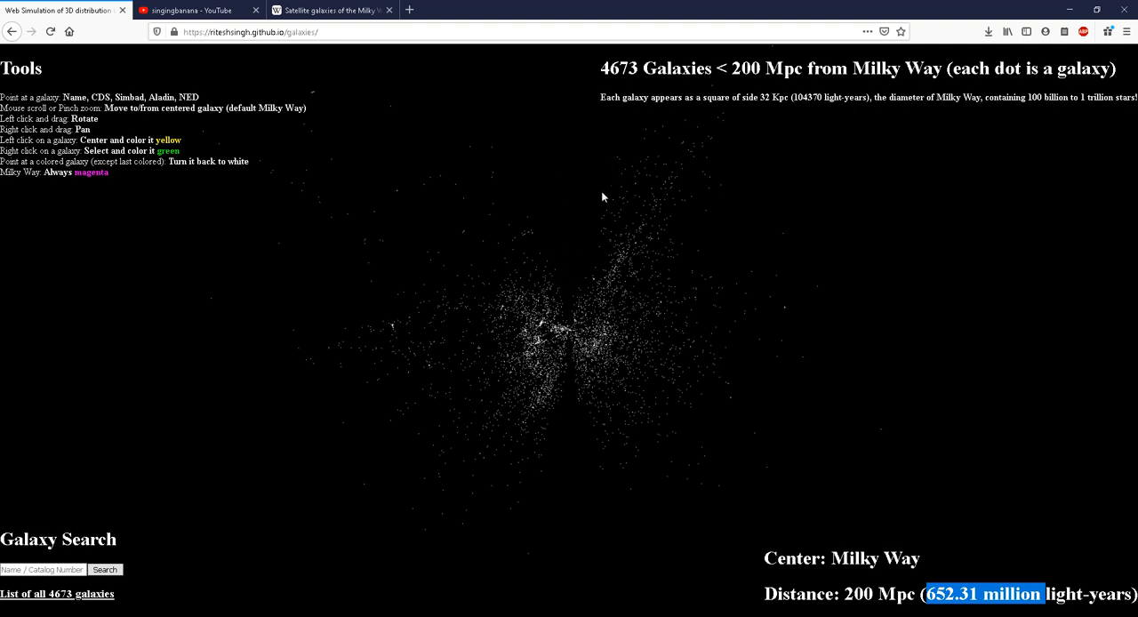
mouse_move(574, 474)
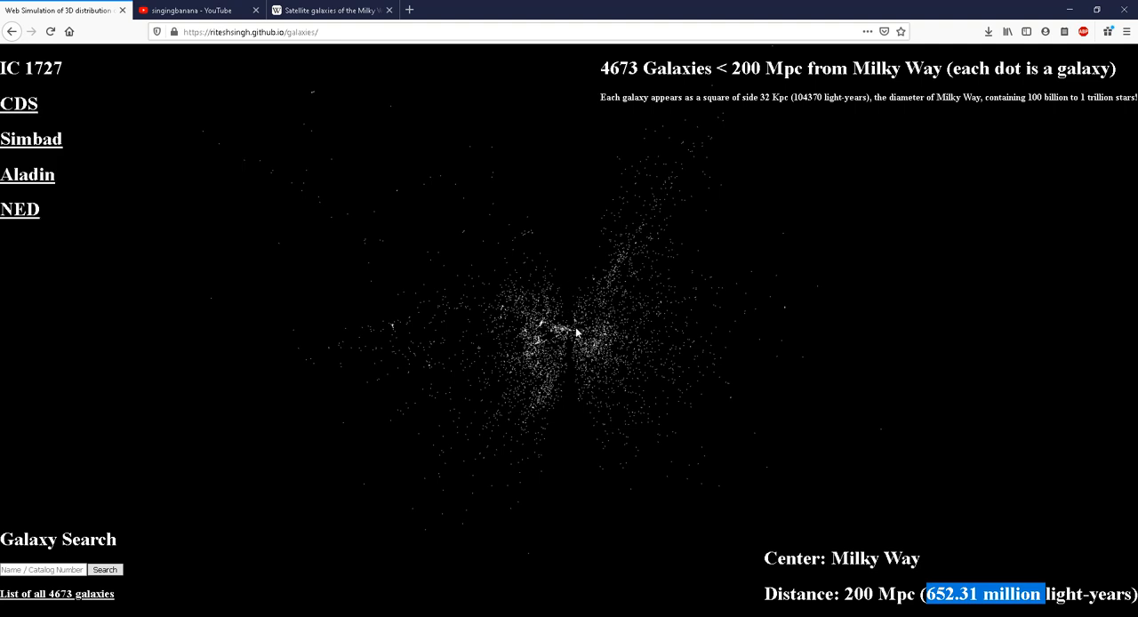
mouse_move(560, 310)
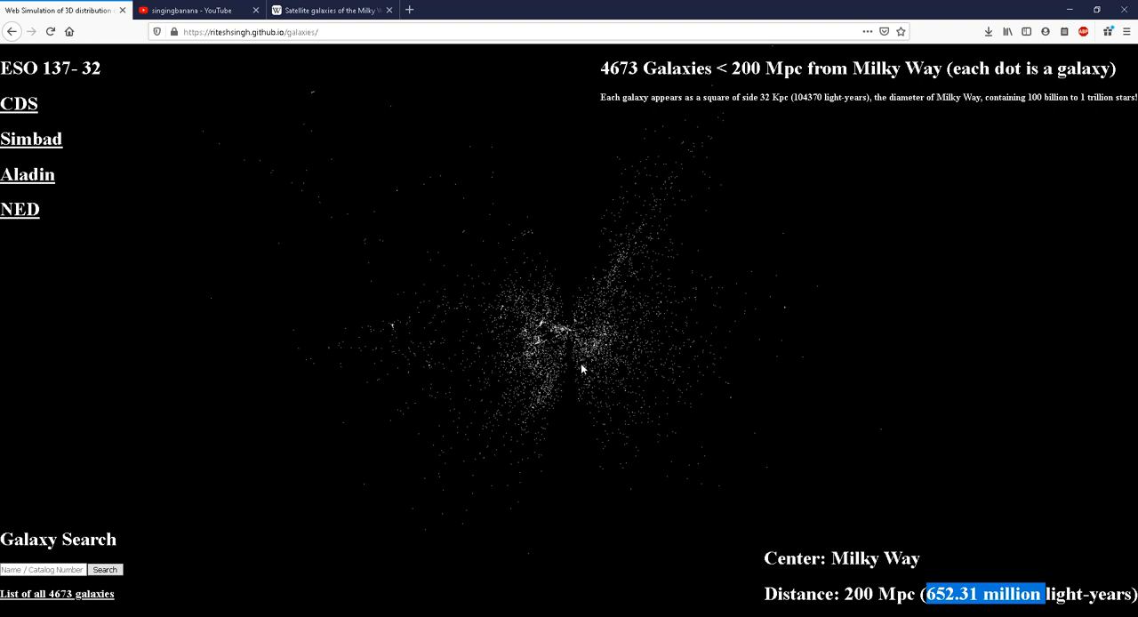
mouse_move(569, 330)
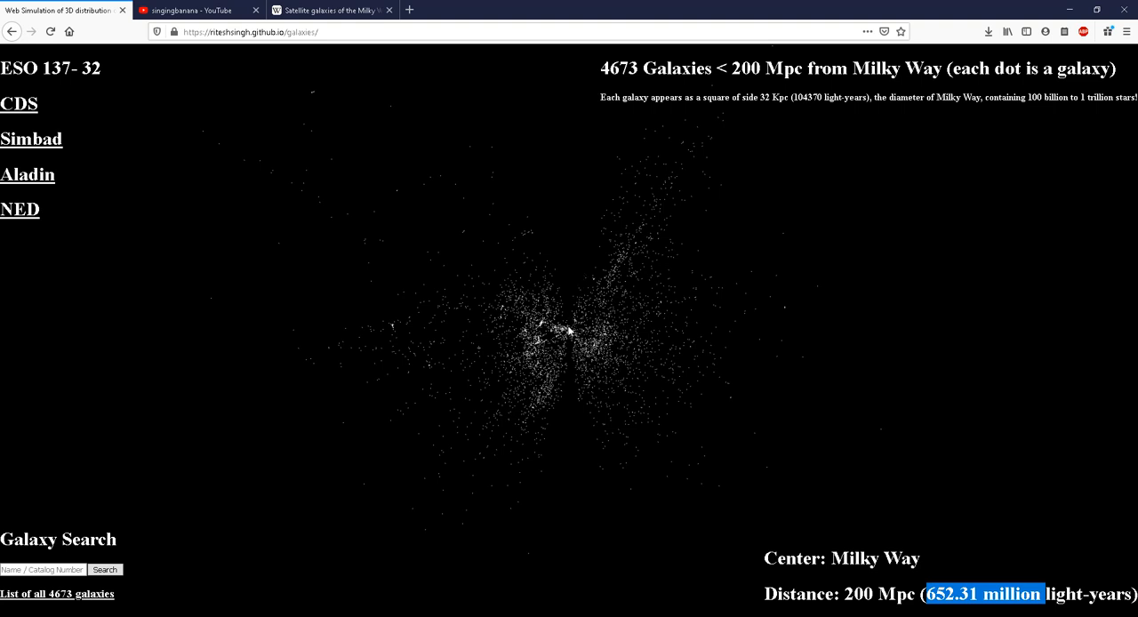
mouse_move(542, 424)
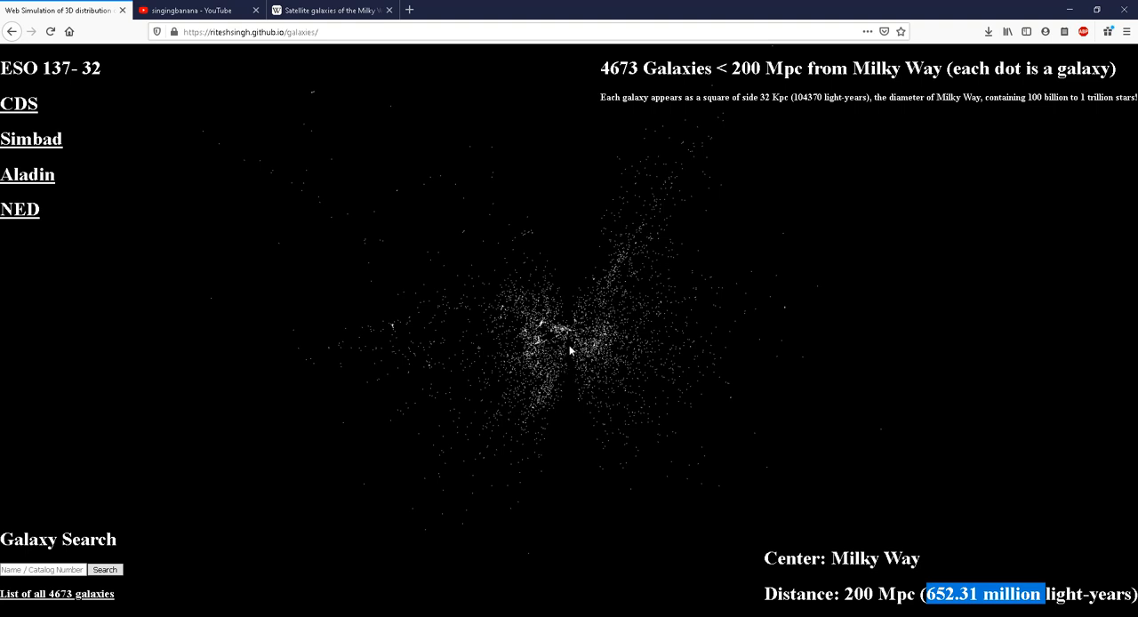
mouse_move(609, 229)
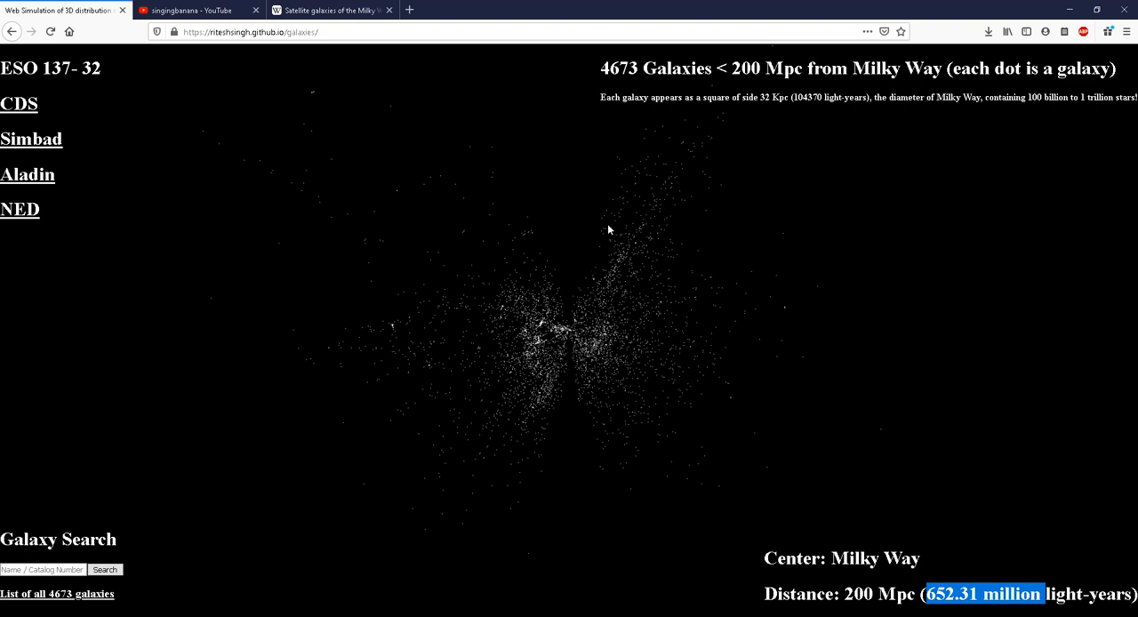
mouse_move(422, 198)
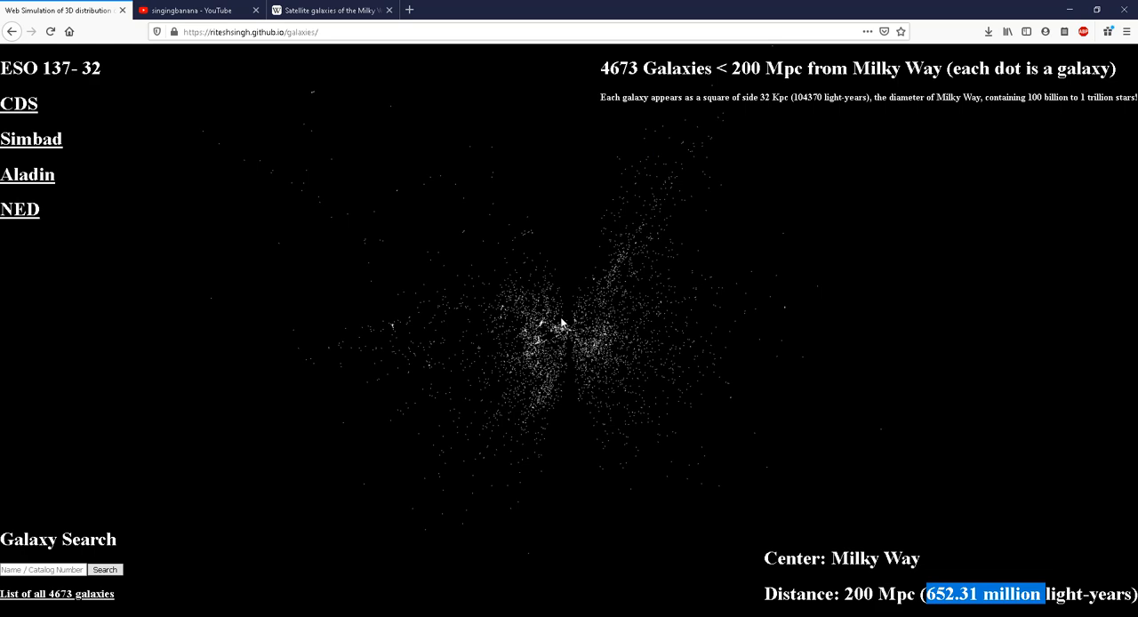
mouse_move(576, 323)
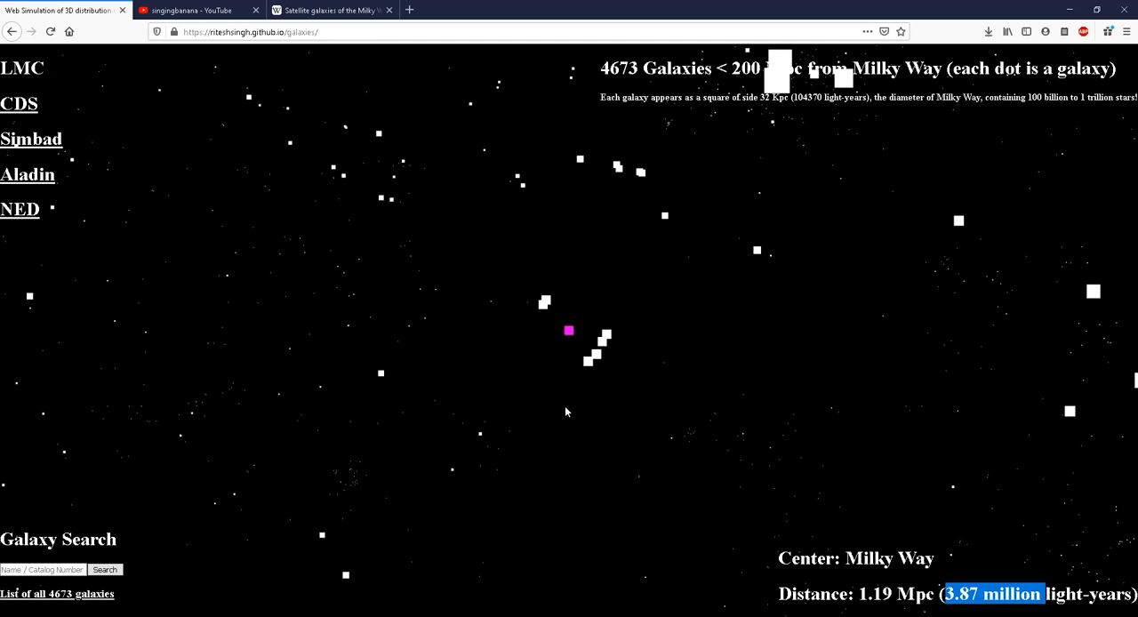
click(569, 330)
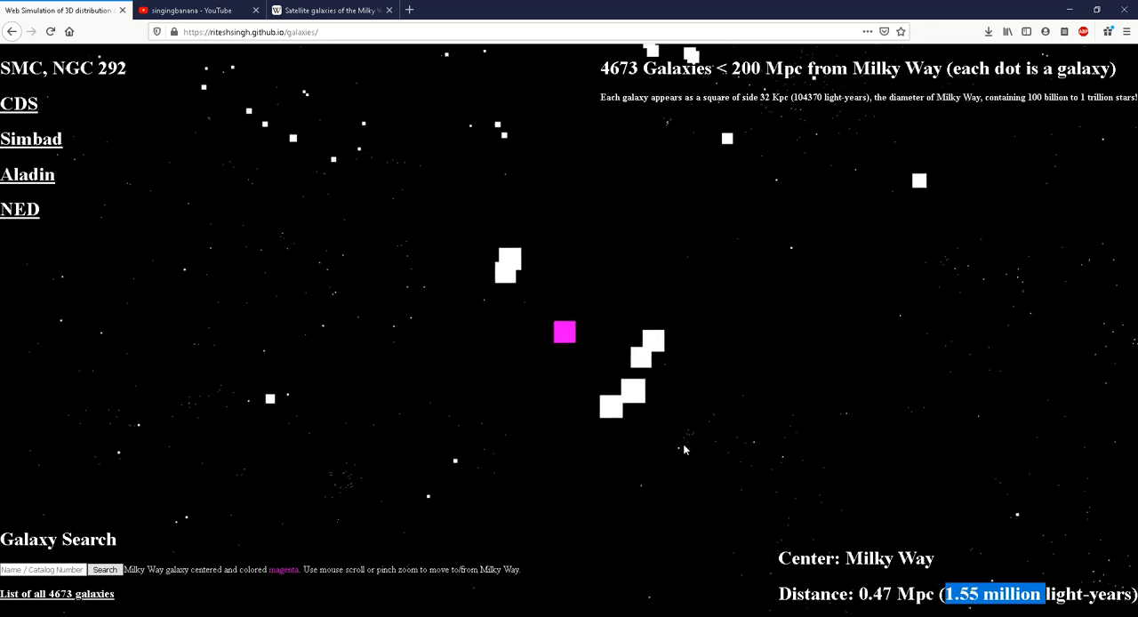
scroll(down, 3)
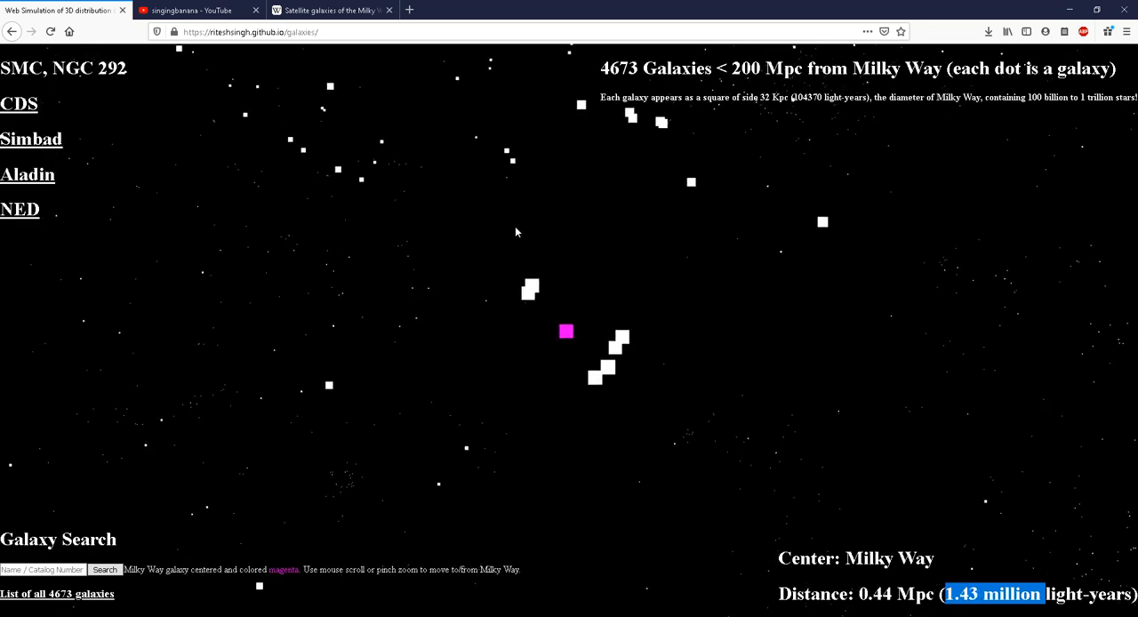
scroll(down, 3)
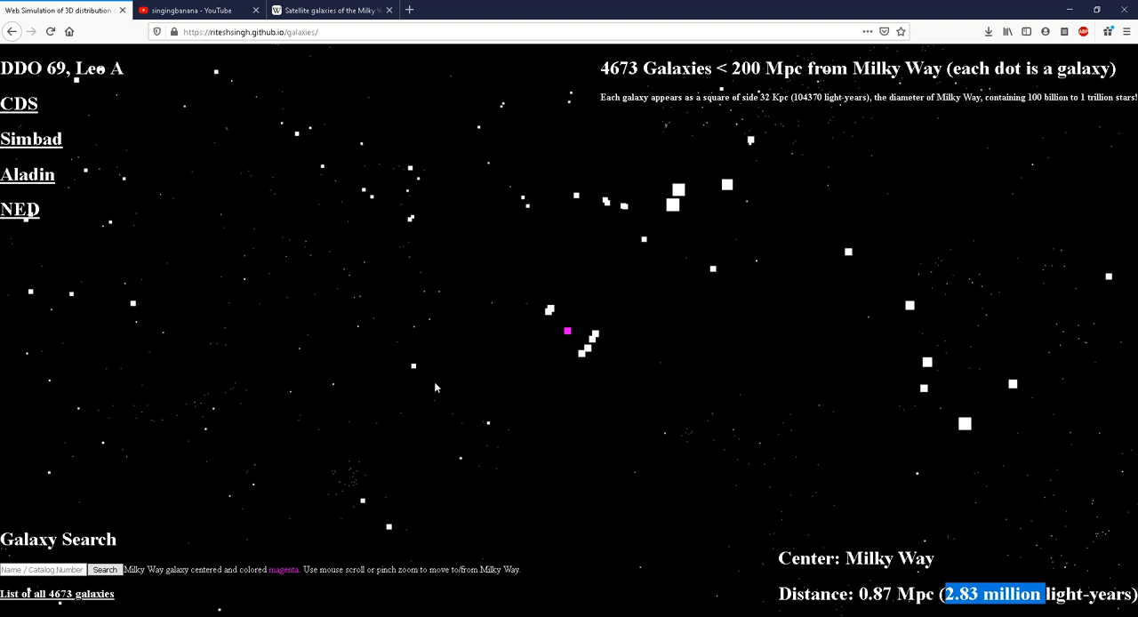
mouse_move(670, 283)
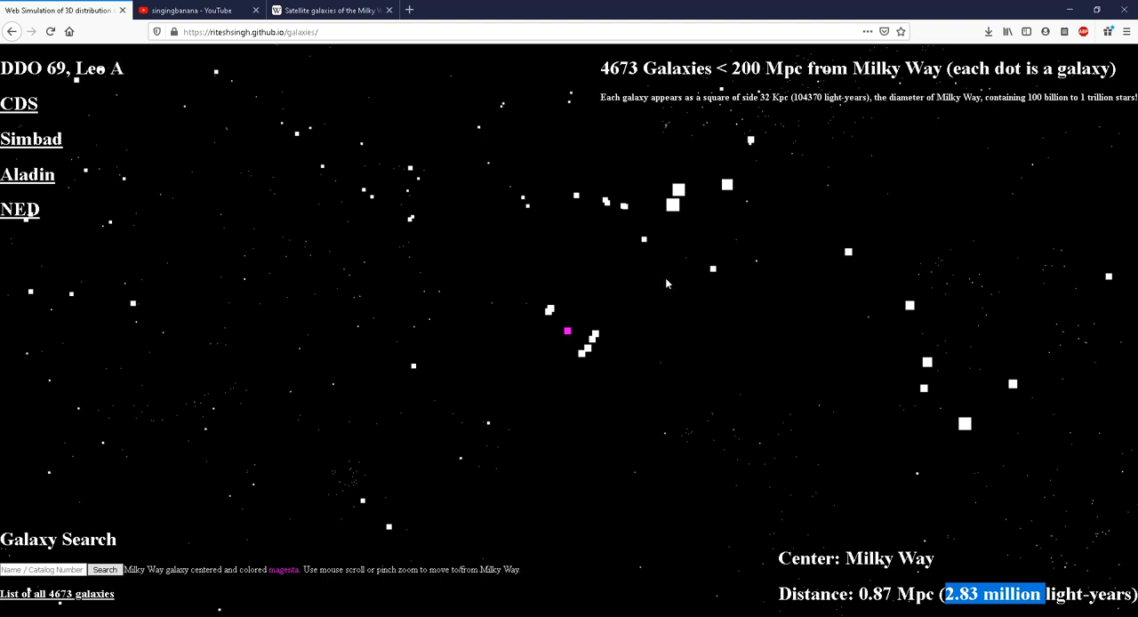
mouse_move(678, 337)
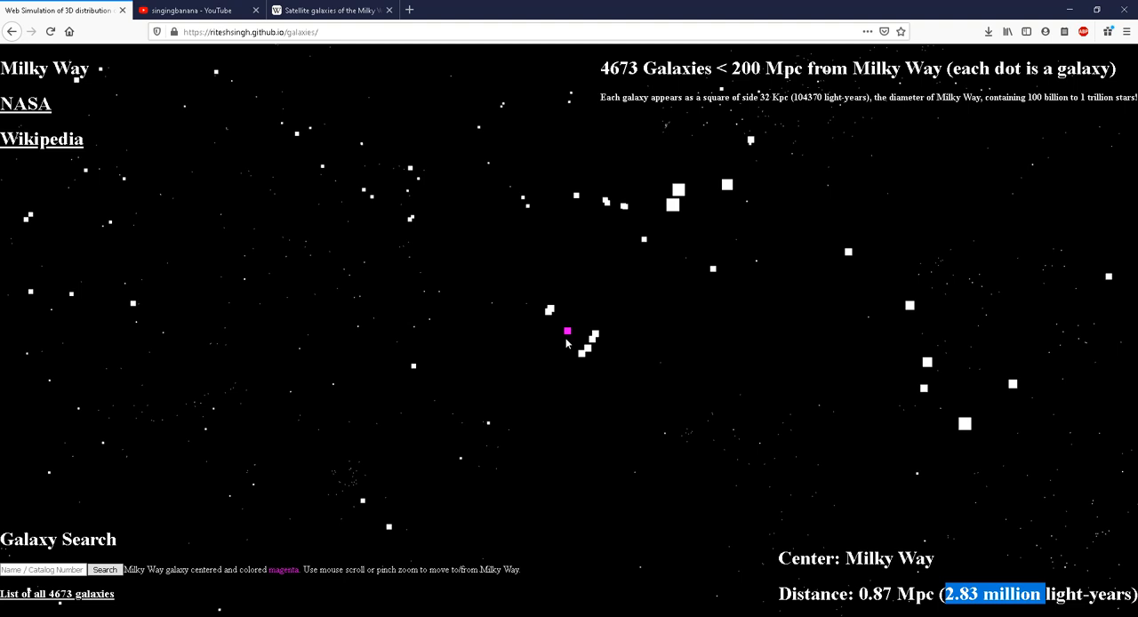
click(592, 338)
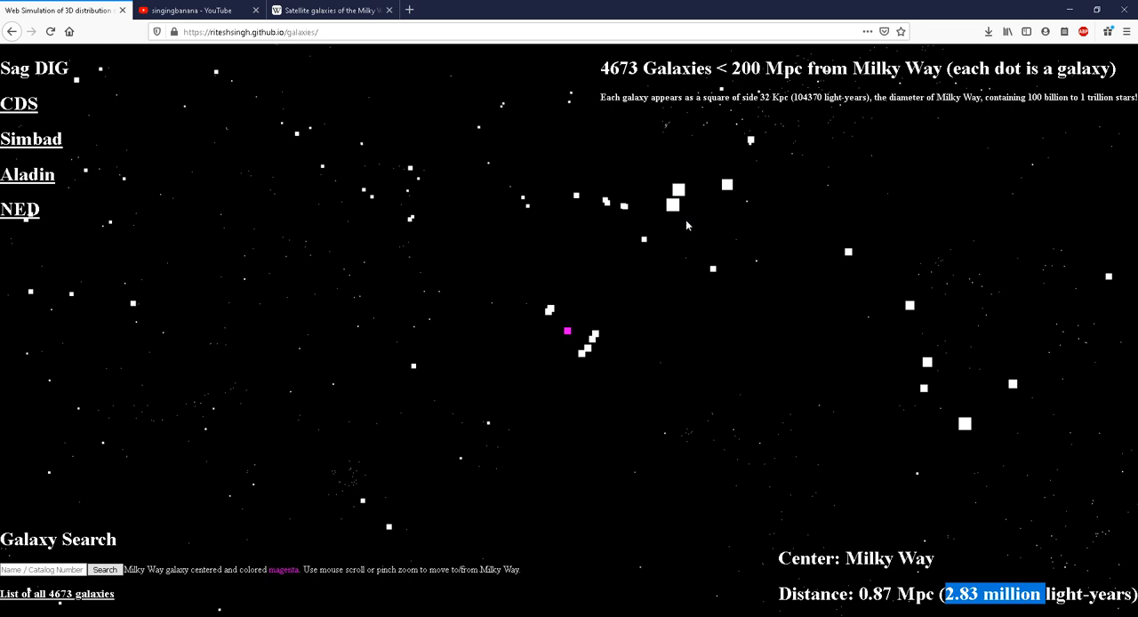
mouse_move(682, 234)
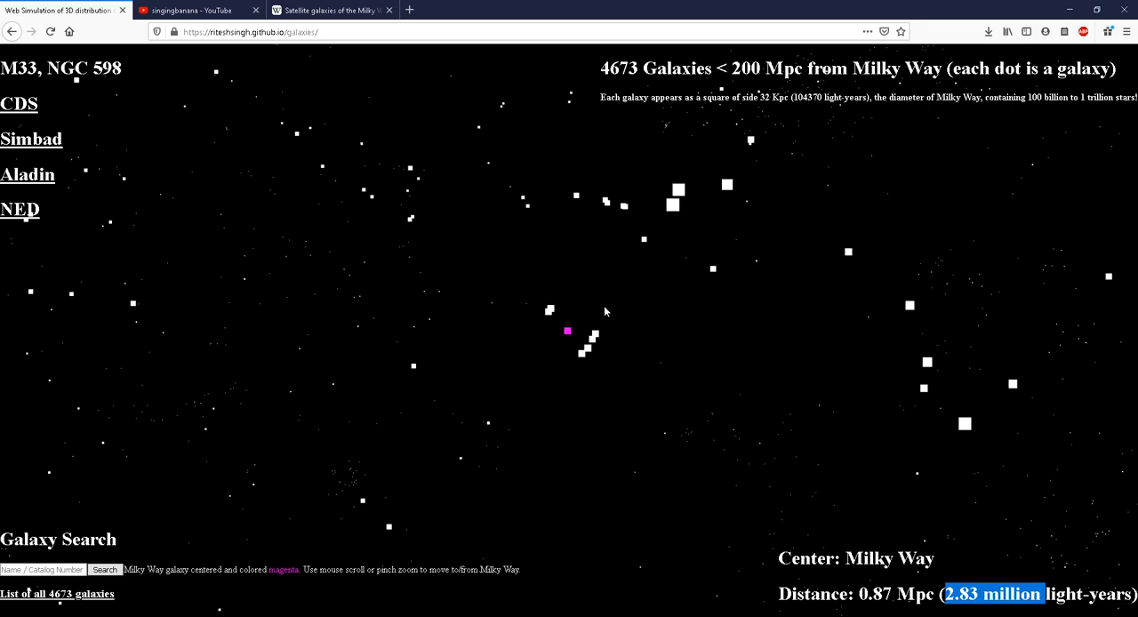
mouse_move(617, 318)
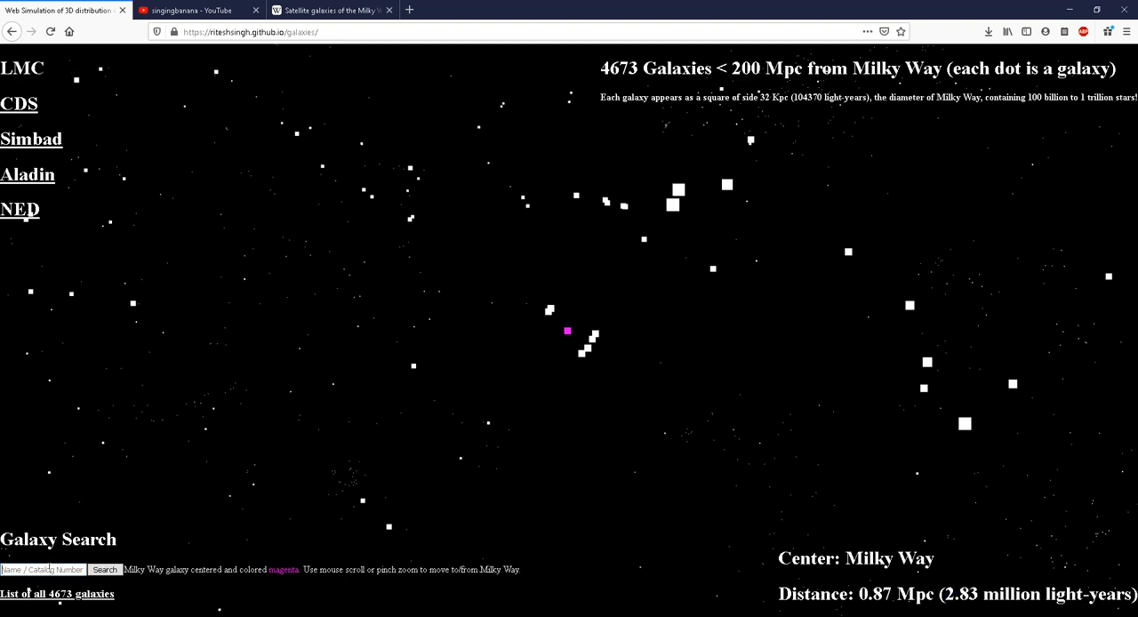
Search M31 to center Andromeda, then rotate and zoom to 0.99 Mpc
text(M3)
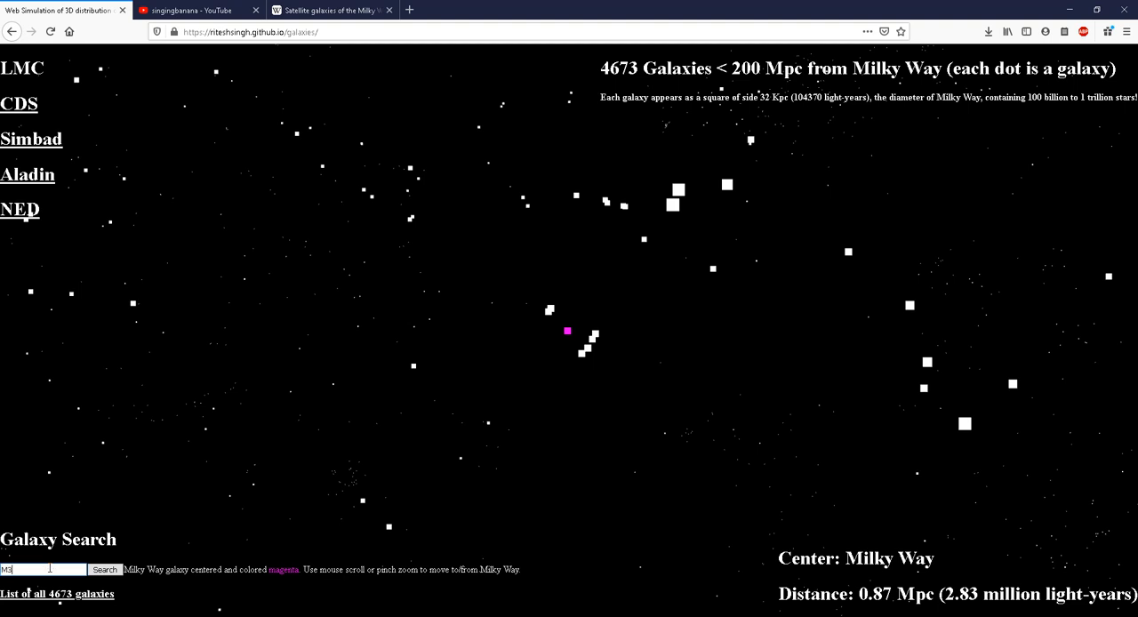
click(104, 569)
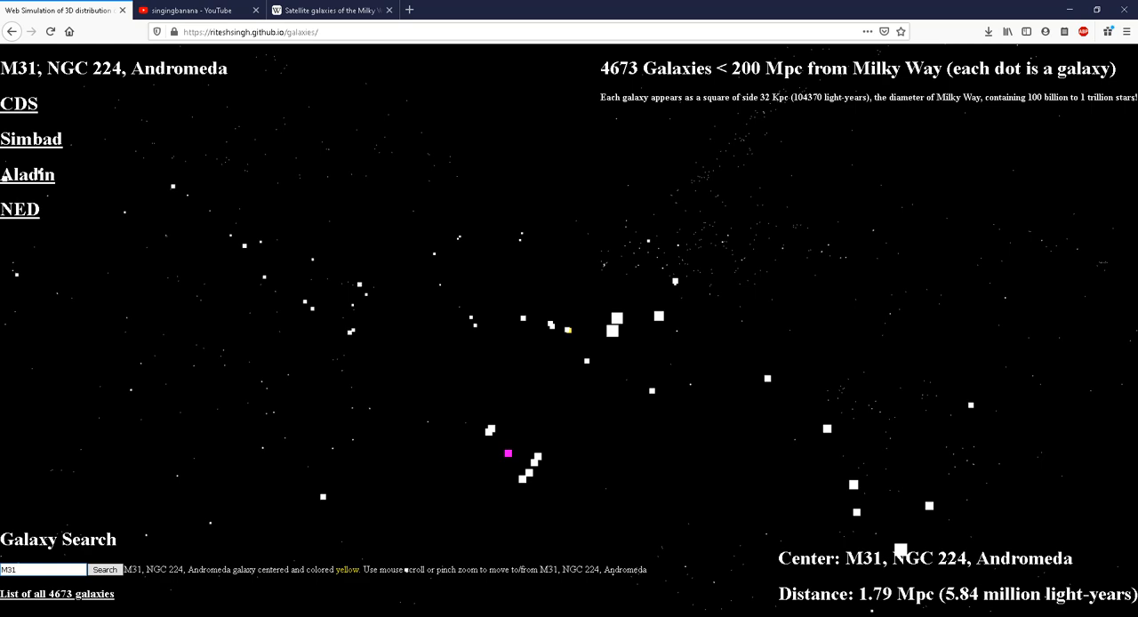
drag(142, 570, 363, 569)
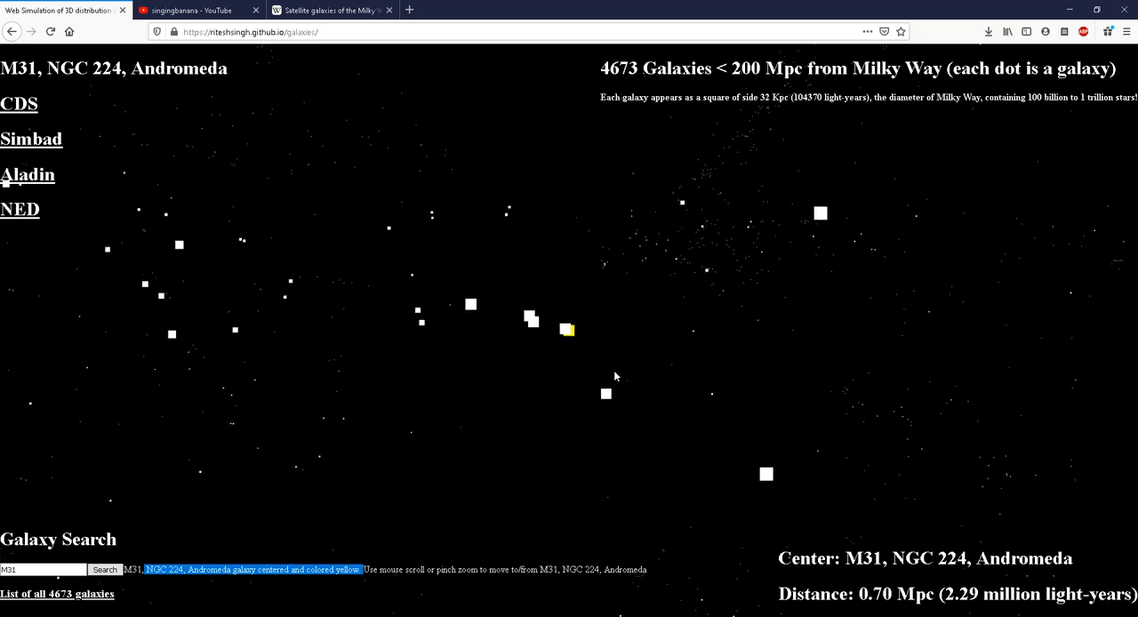
scroll(down, 3)
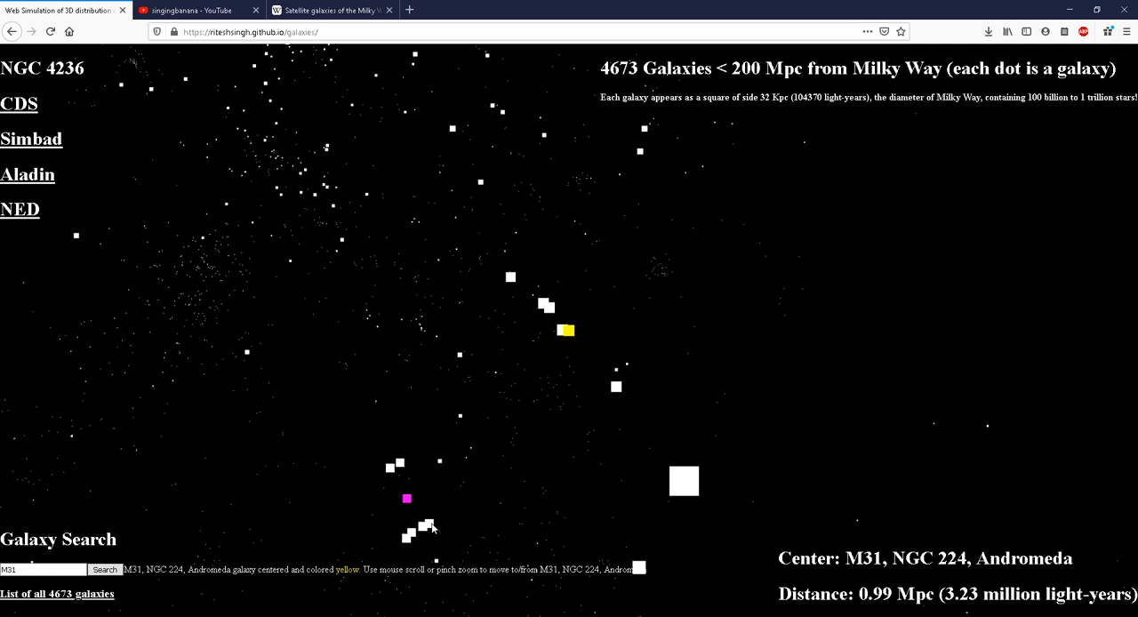
mouse_move(443, 522)
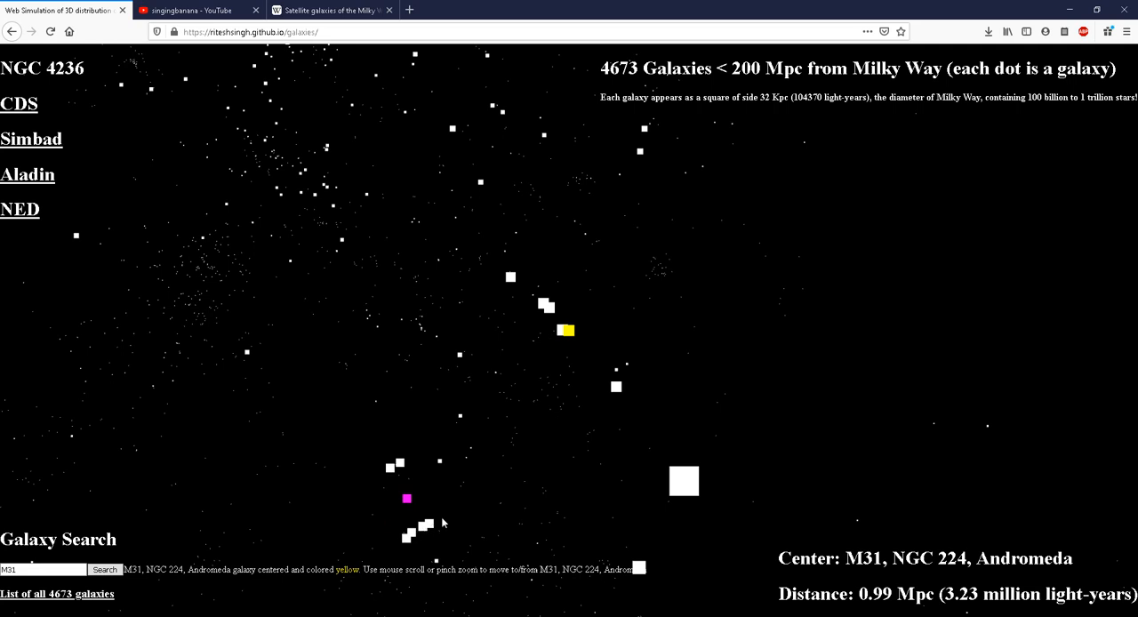
Orbit around M31 at 0.97 Mpc until the Milky Way group and LMC appear
click(391, 466)
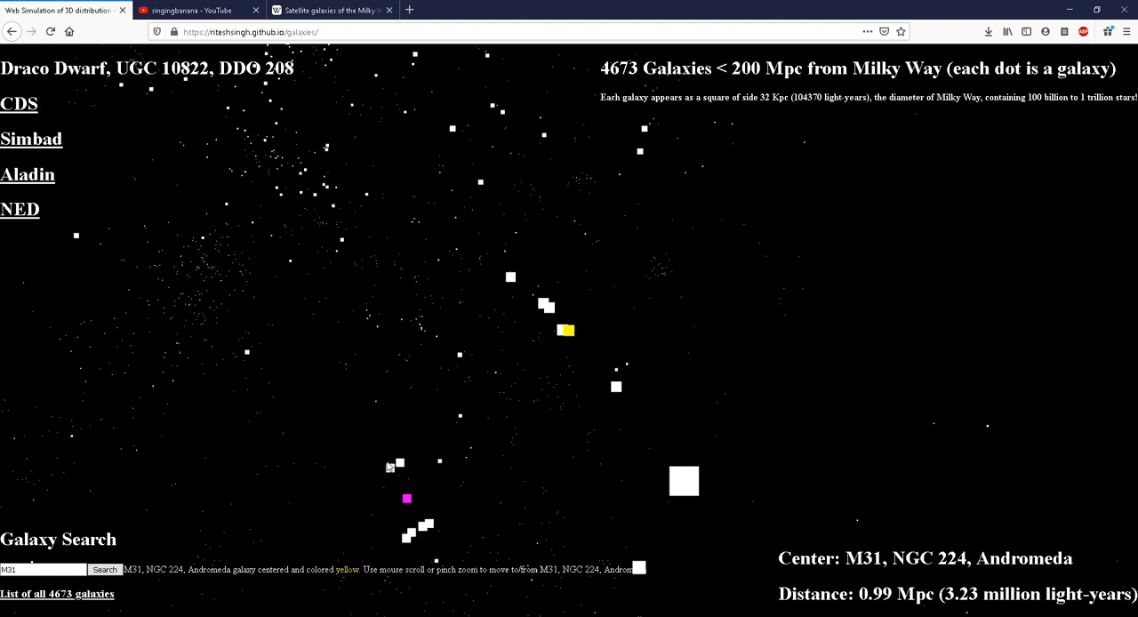
click(389, 467)
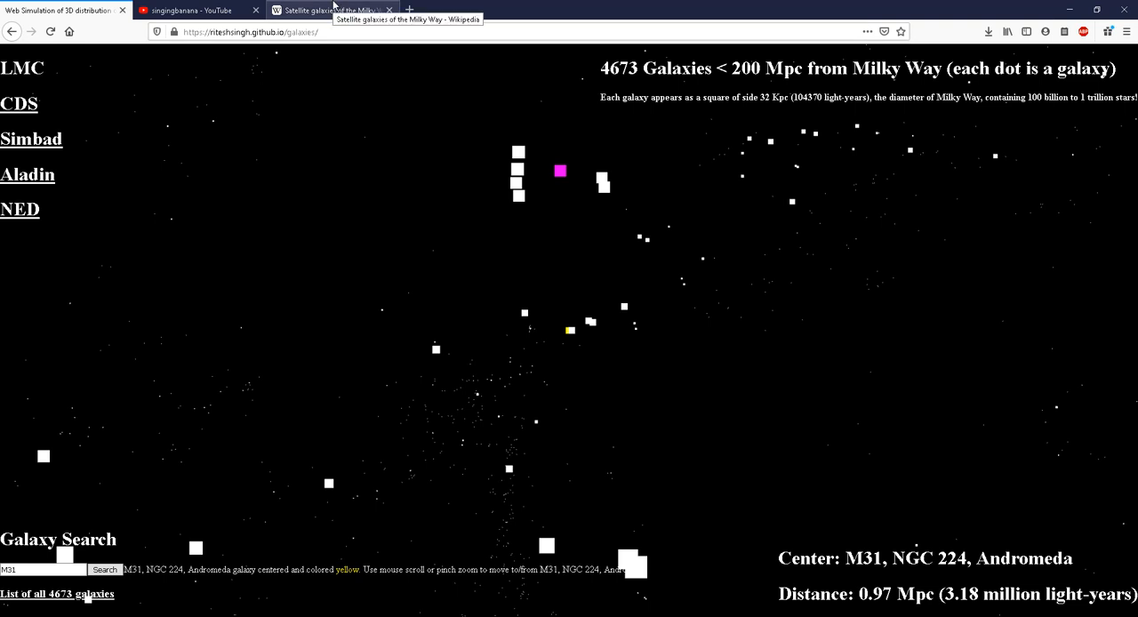
Browse Wikipedia's Milky Way satellite galaxies table, then return to the Andromeda-centered map
click(329, 10)
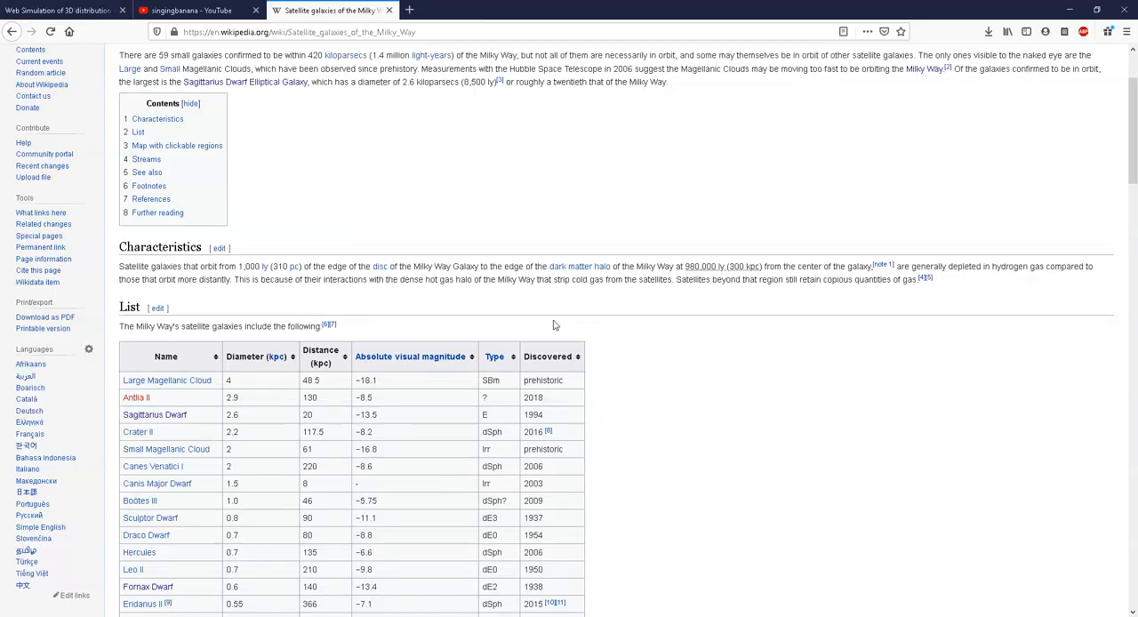
scroll(down, 3)
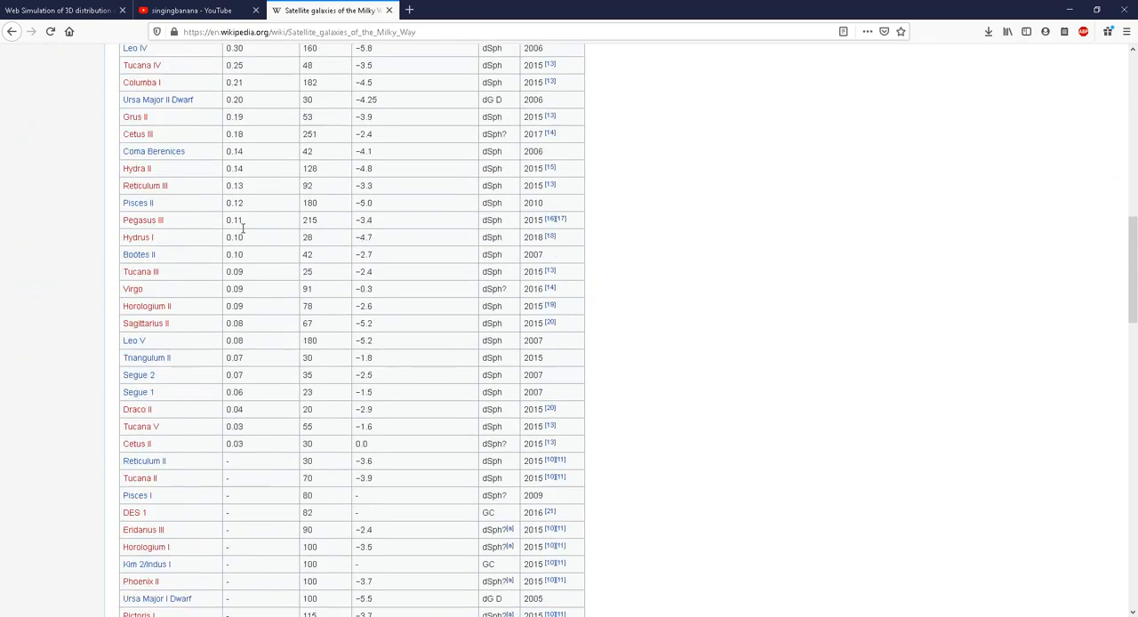
scroll(down, 3)
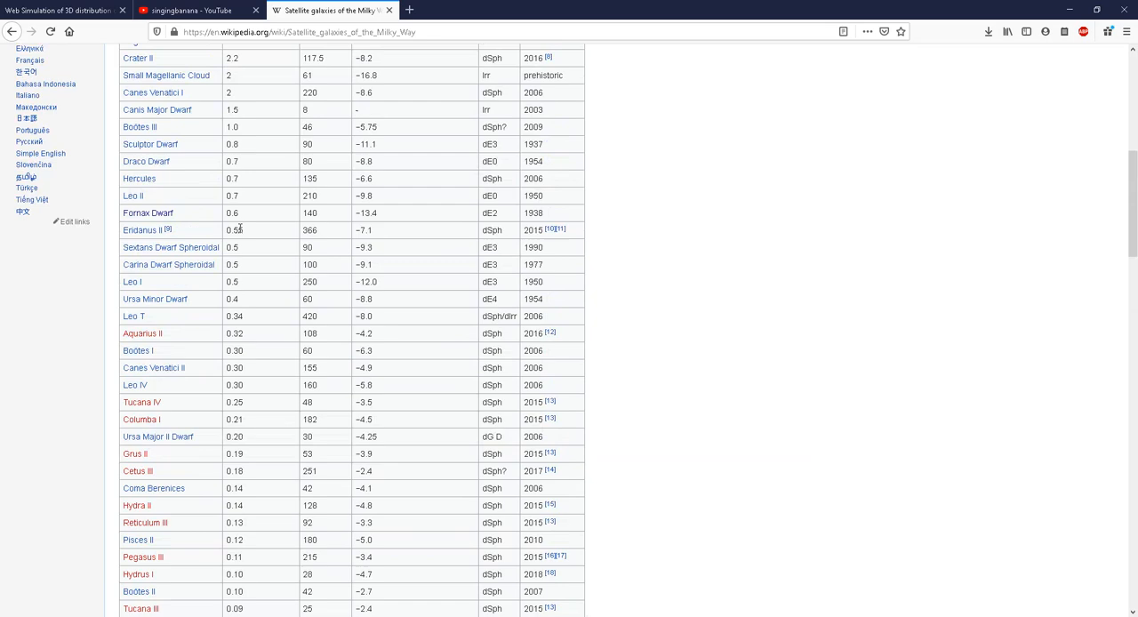
scroll(up, 3)
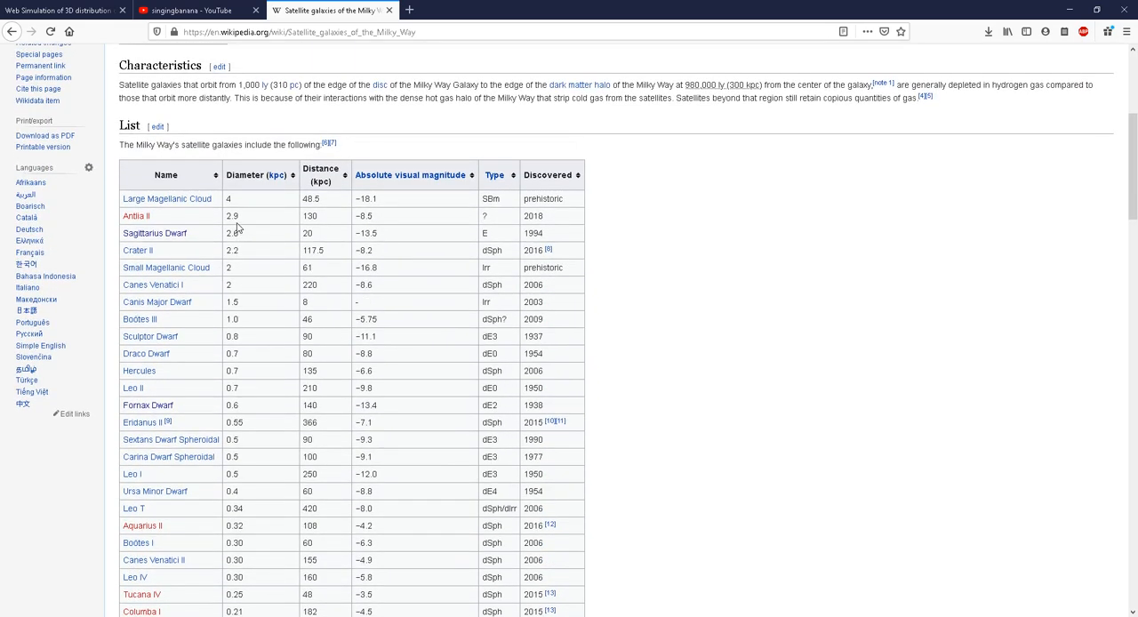
scroll(down, 3)
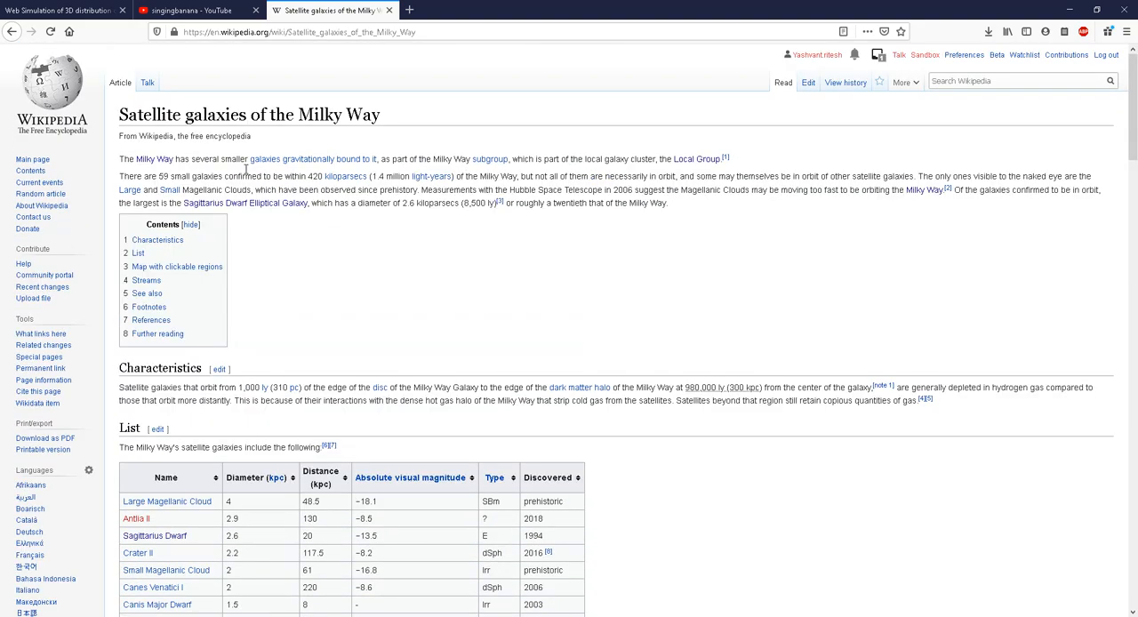
click(63, 10)
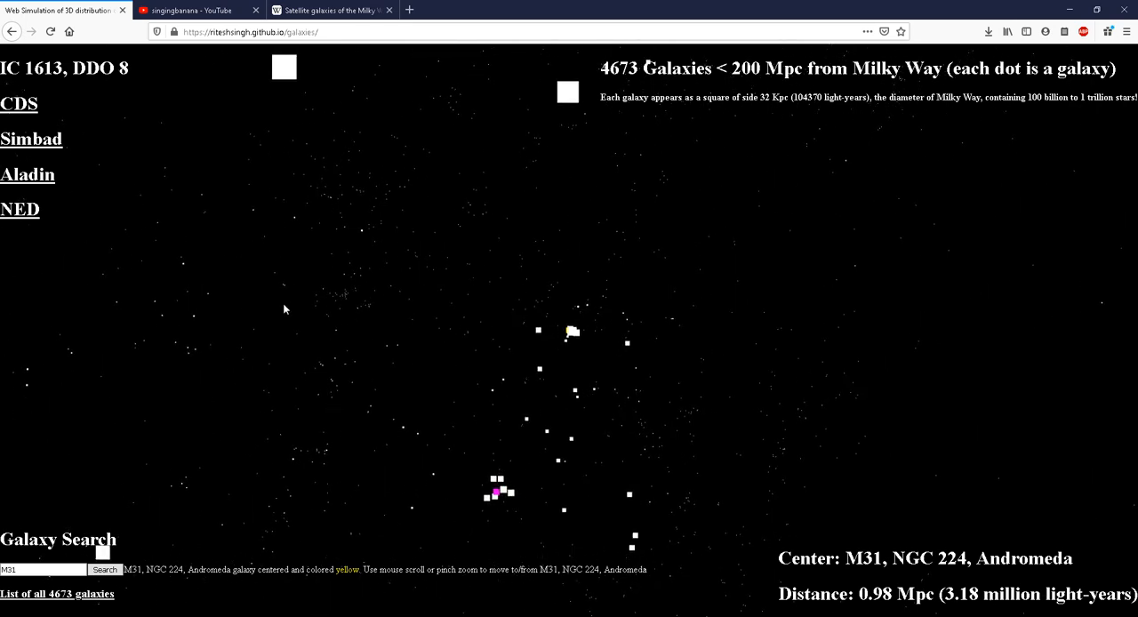
mouse_move(272, 403)
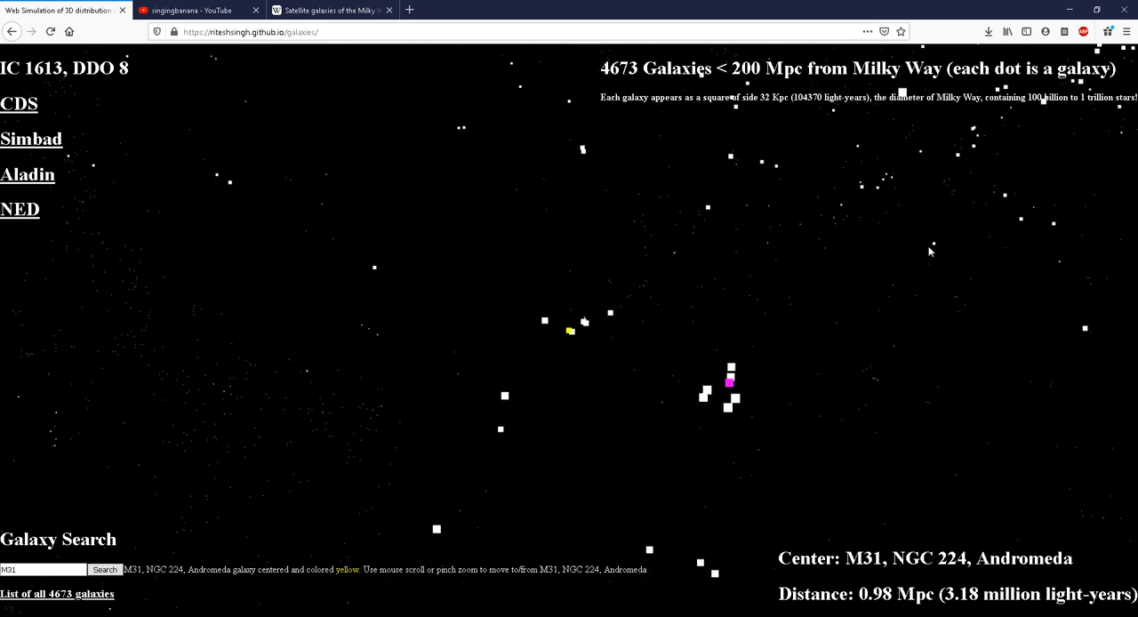
Search 'milky way' to re-center the map and zoom out to 2.50 Mpc
scroll(down, 3)
text(milky w)
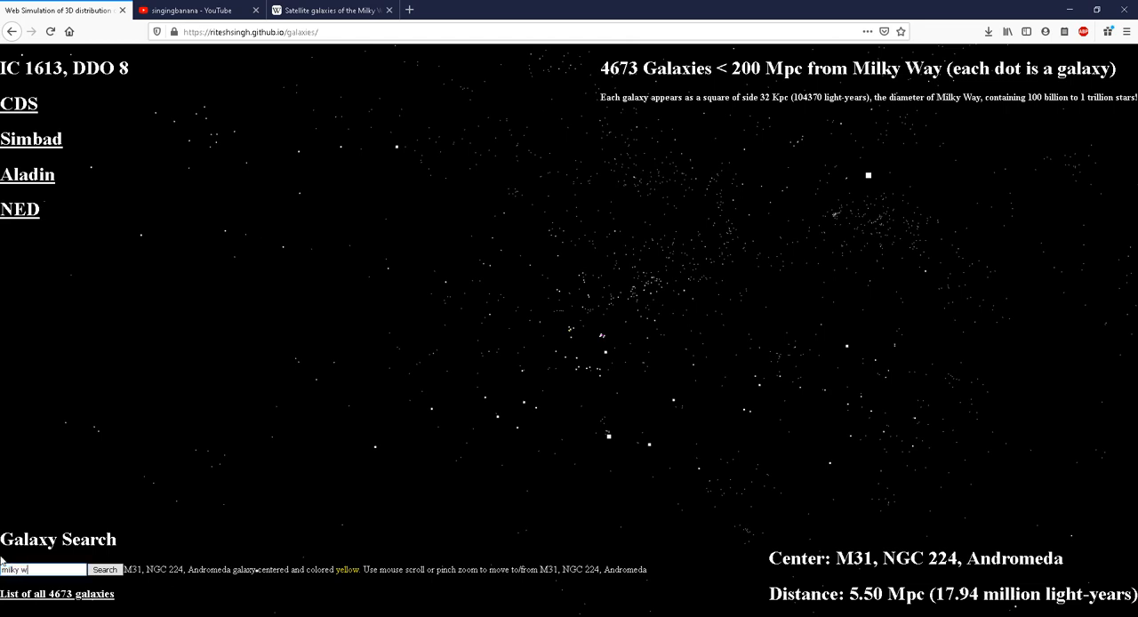
click(104, 570)
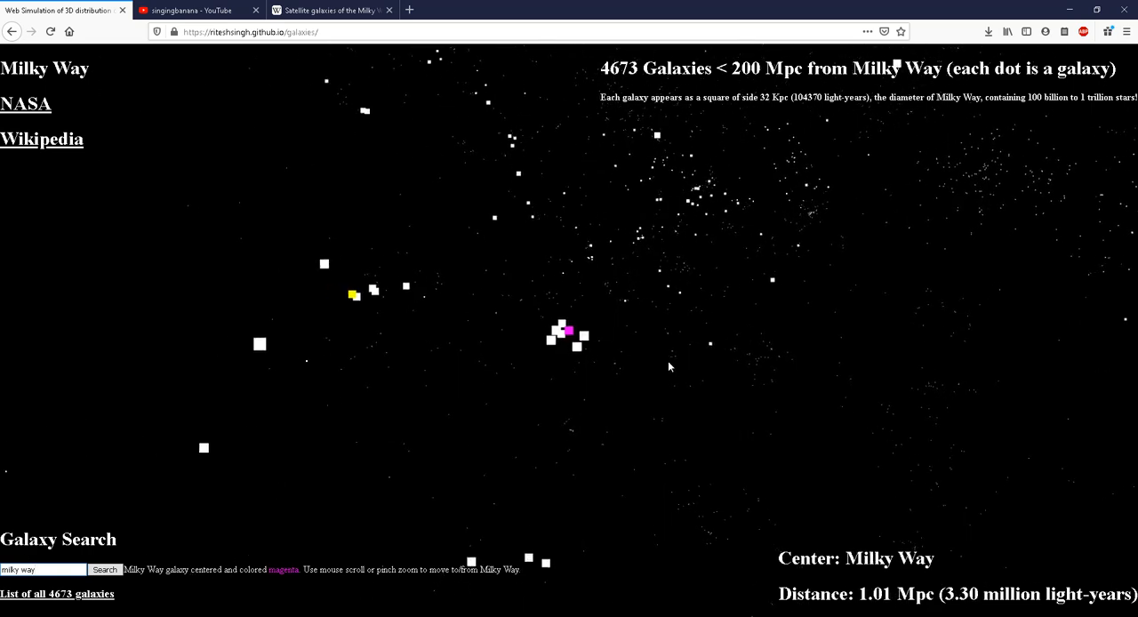
scroll(down, 3)
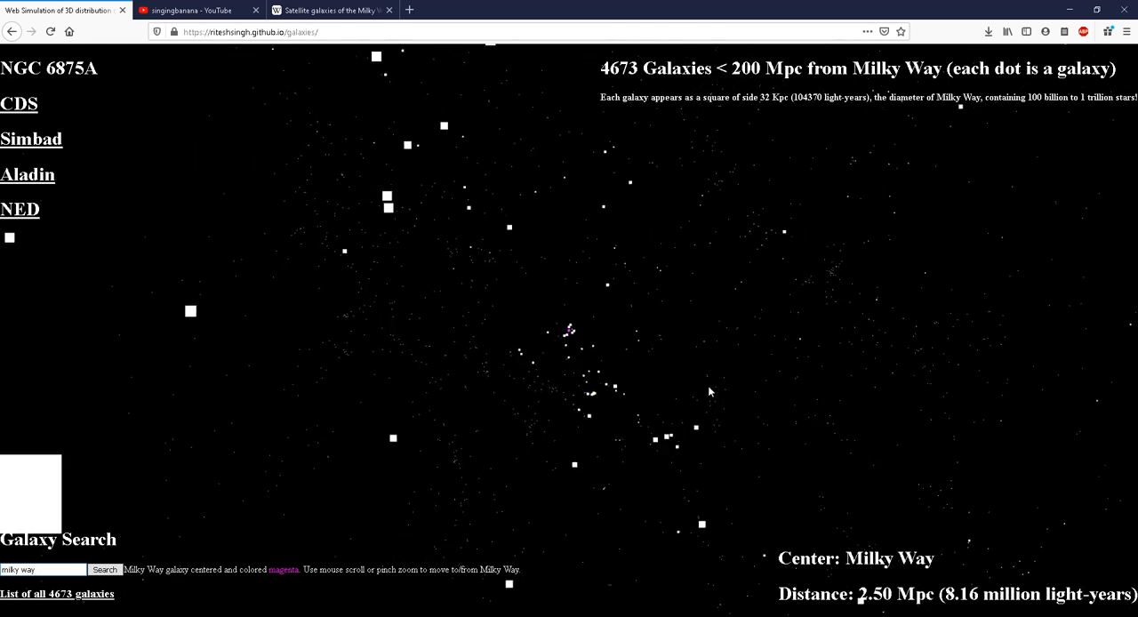
Zoom out from the Milky Way to 16.97 Mpc, with UGCA 442 identified
scroll(down, 3)
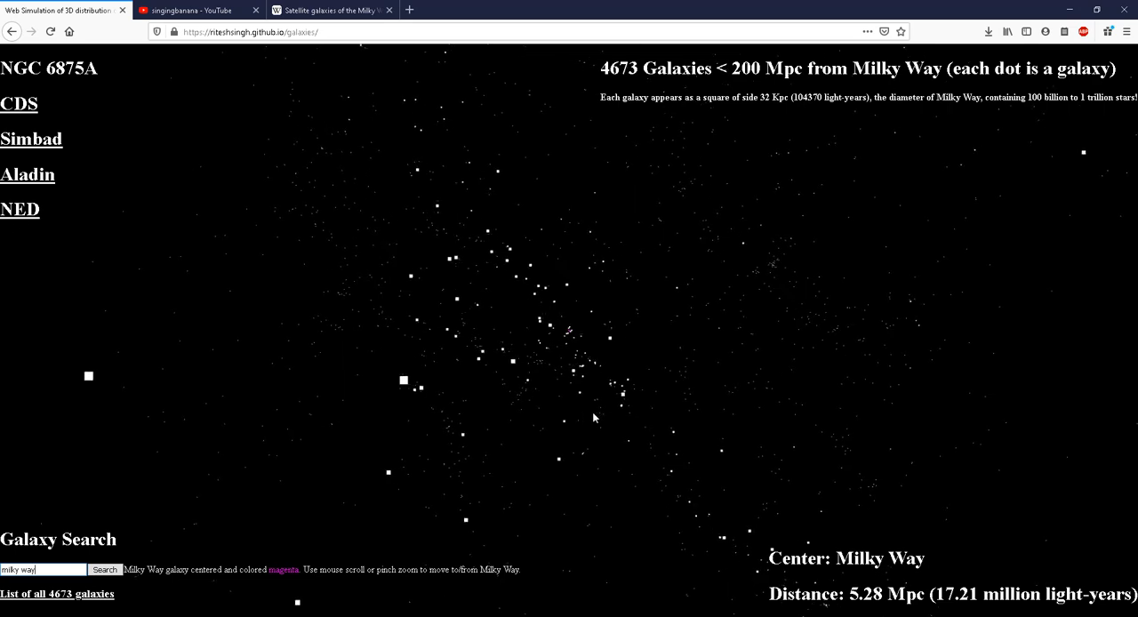
scroll(down, 3)
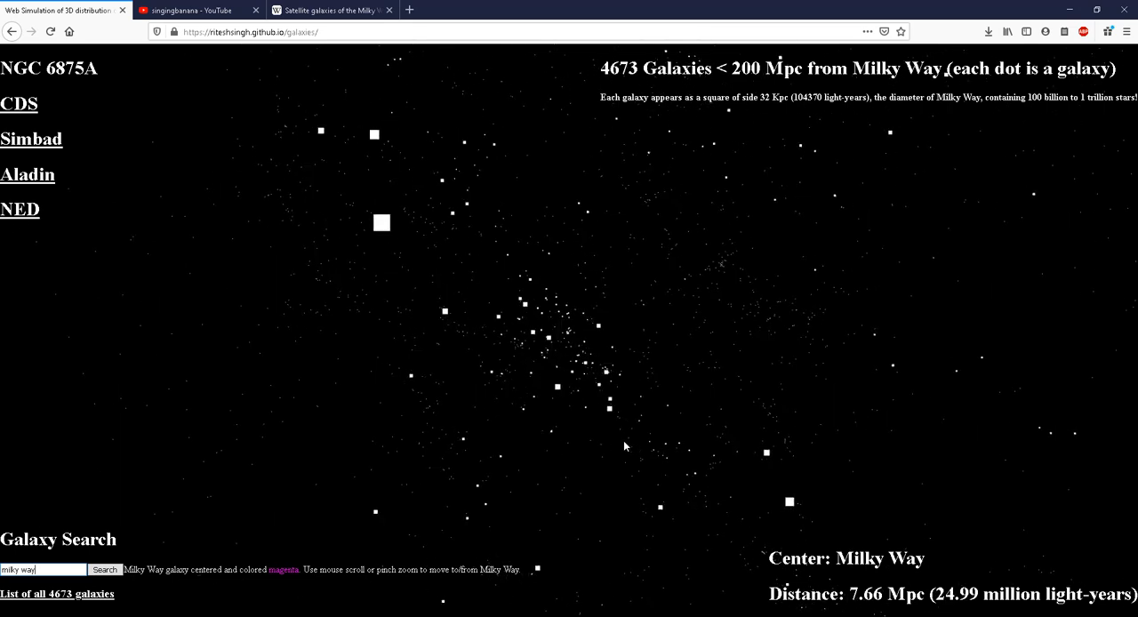
scroll(down, 3)
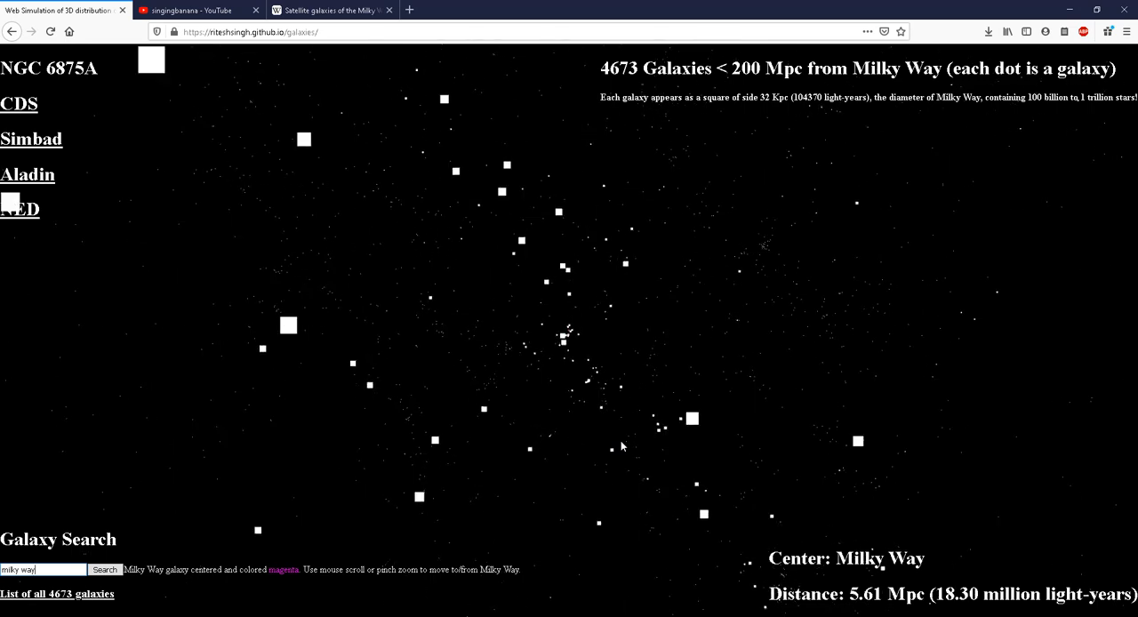
scroll(up, 3)
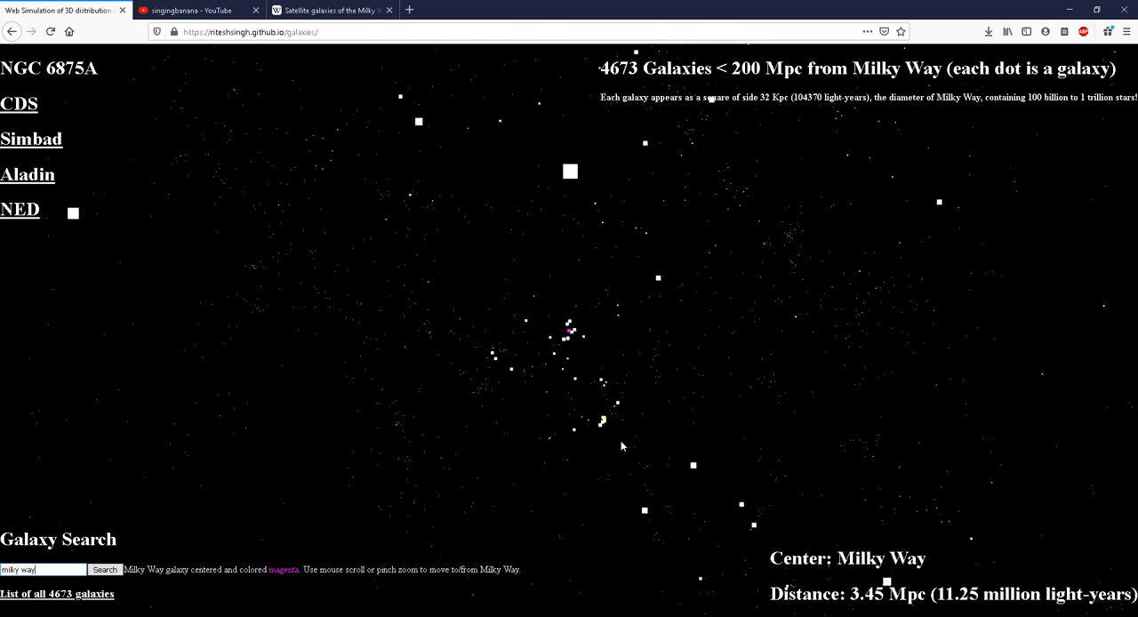
scroll(up, 3)
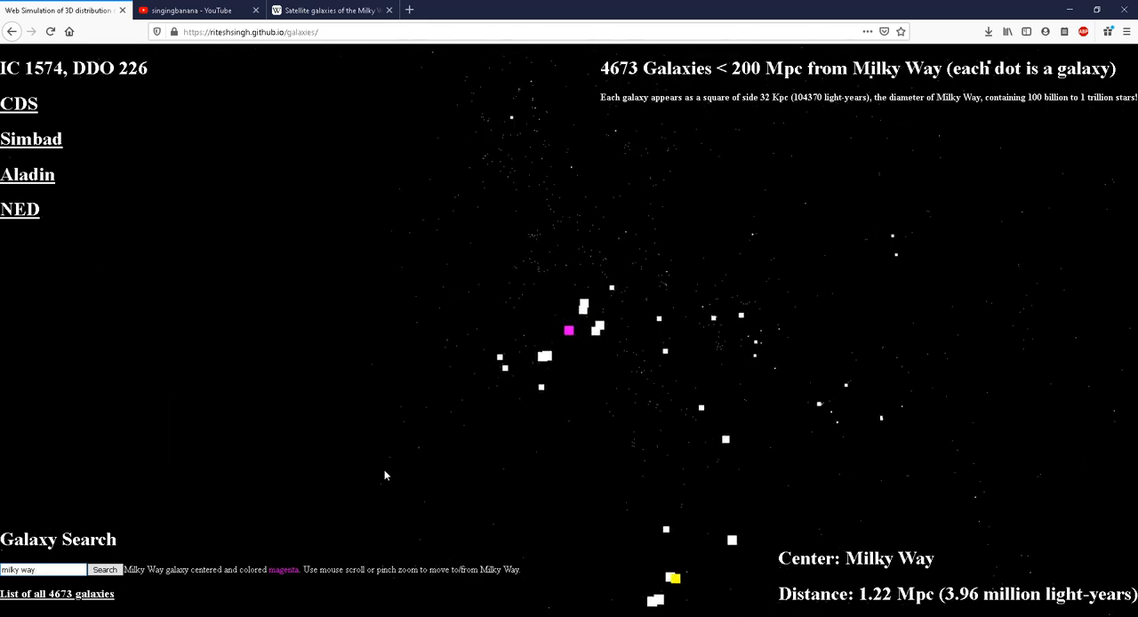
scroll(down, 3)
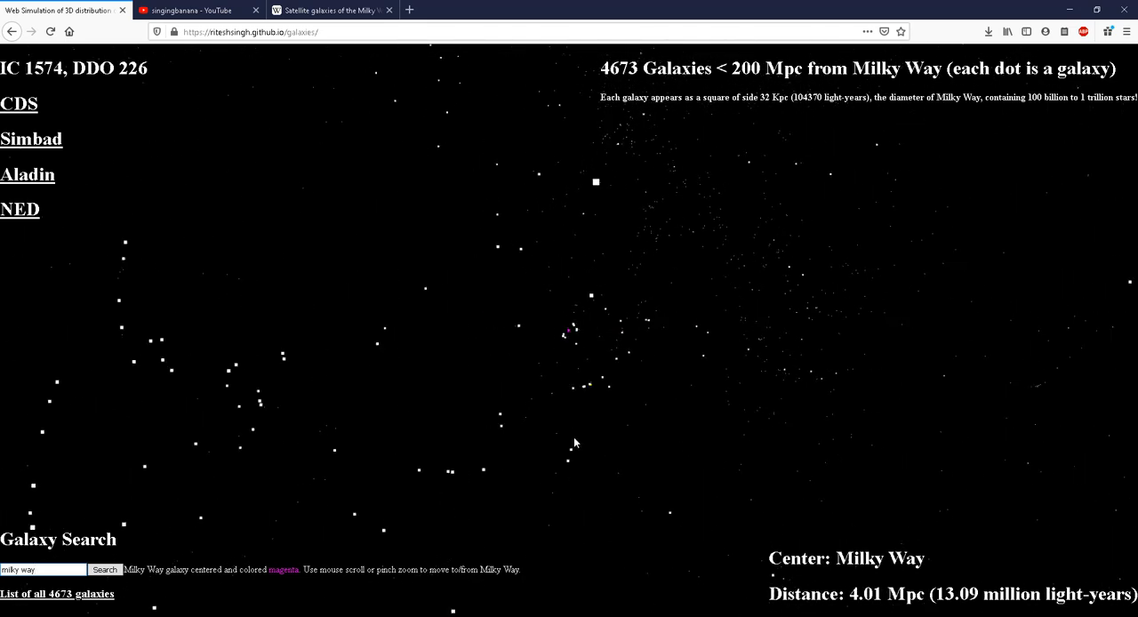
scroll(down, 3)
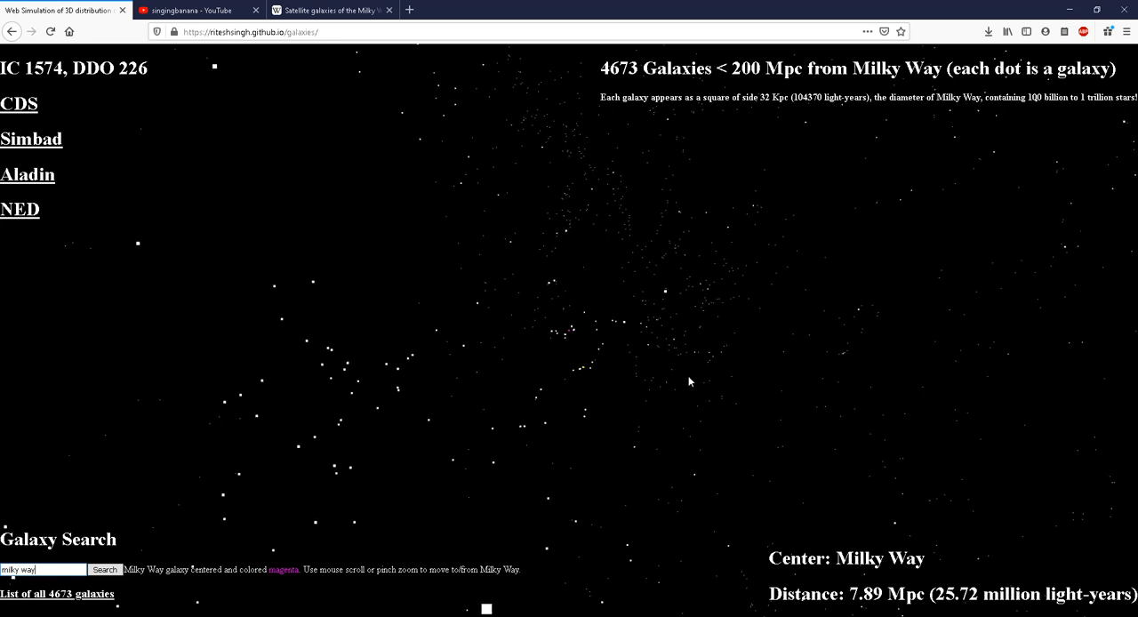
mouse_move(679, 352)
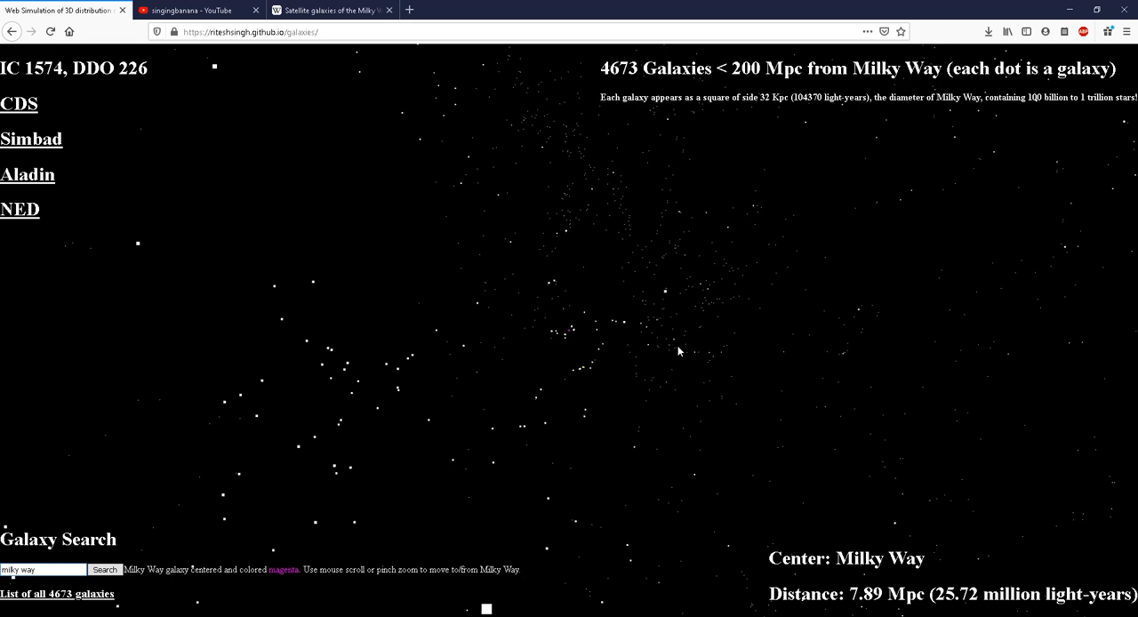
mouse_move(506, 397)
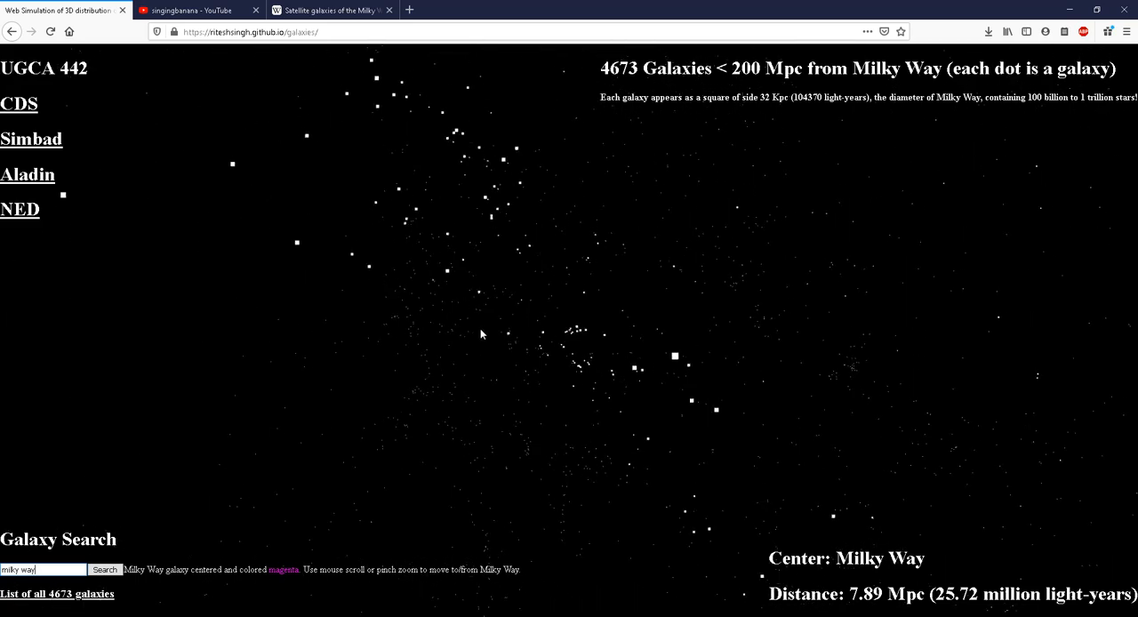
scroll(down, 3)
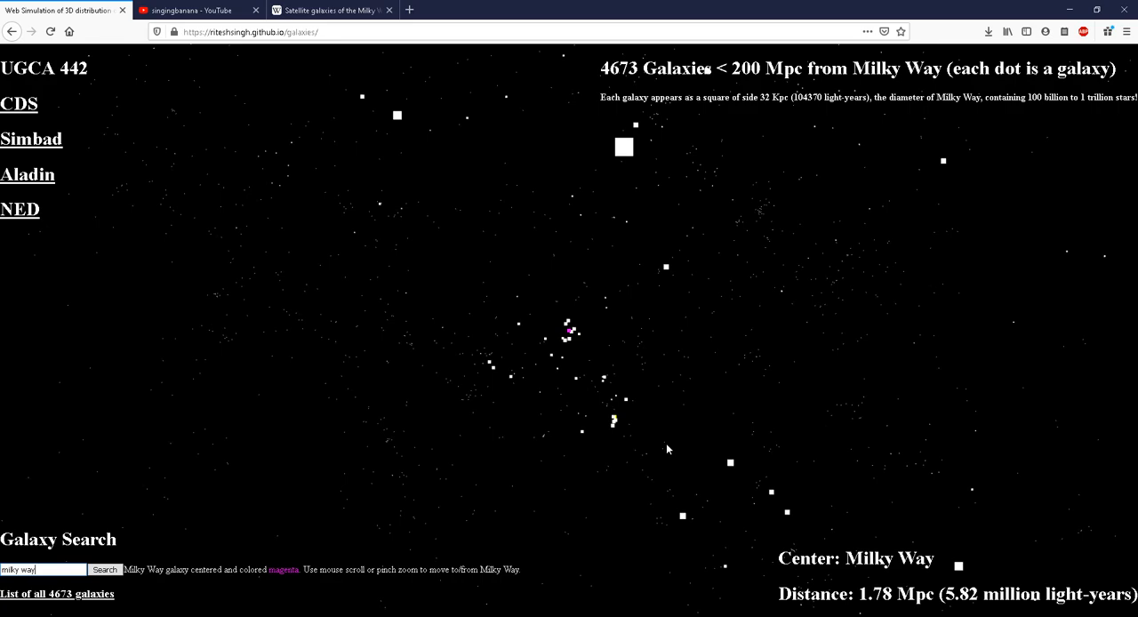
scroll(down, 3)
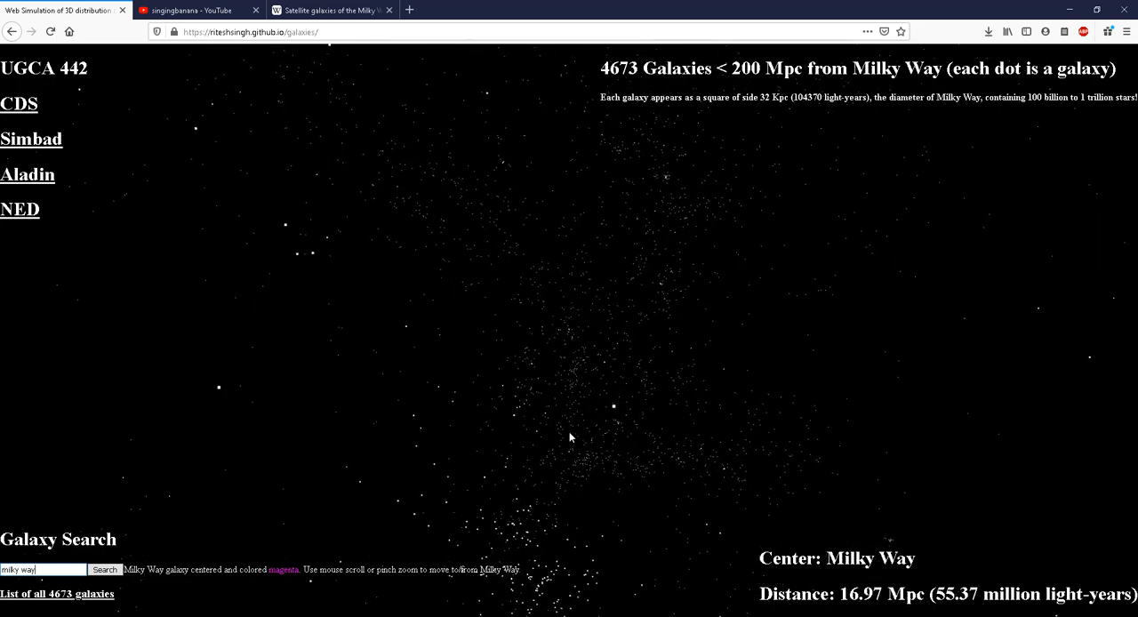
mouse_move(549, 359)
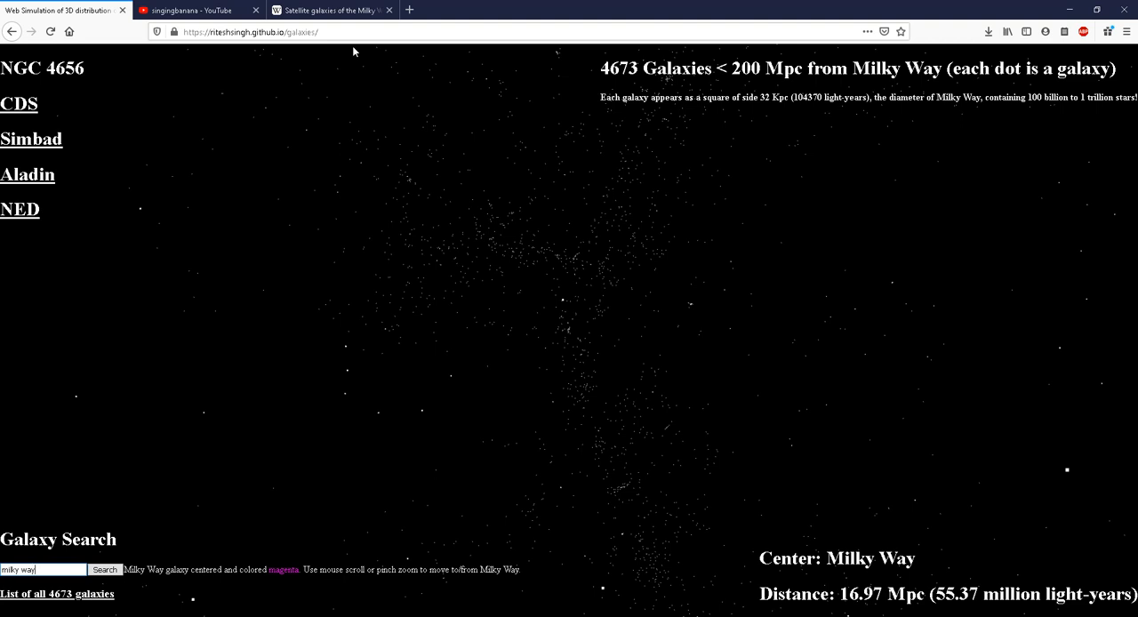
mouse_move(689, 365)
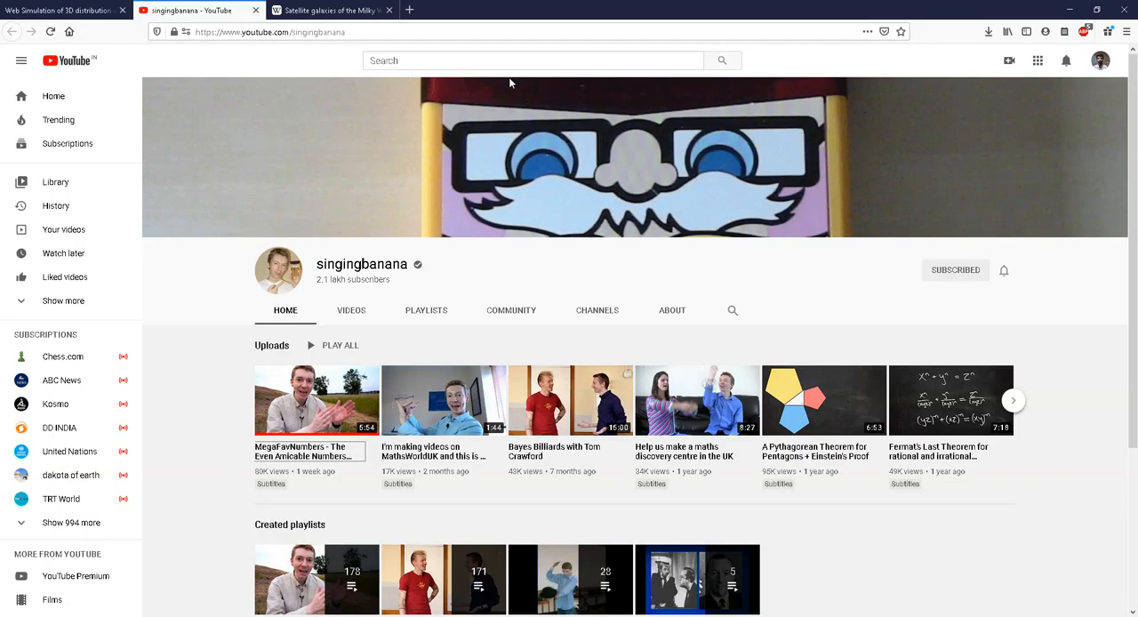
Search YouTube for 'pbs space time'
text(pbs space time)
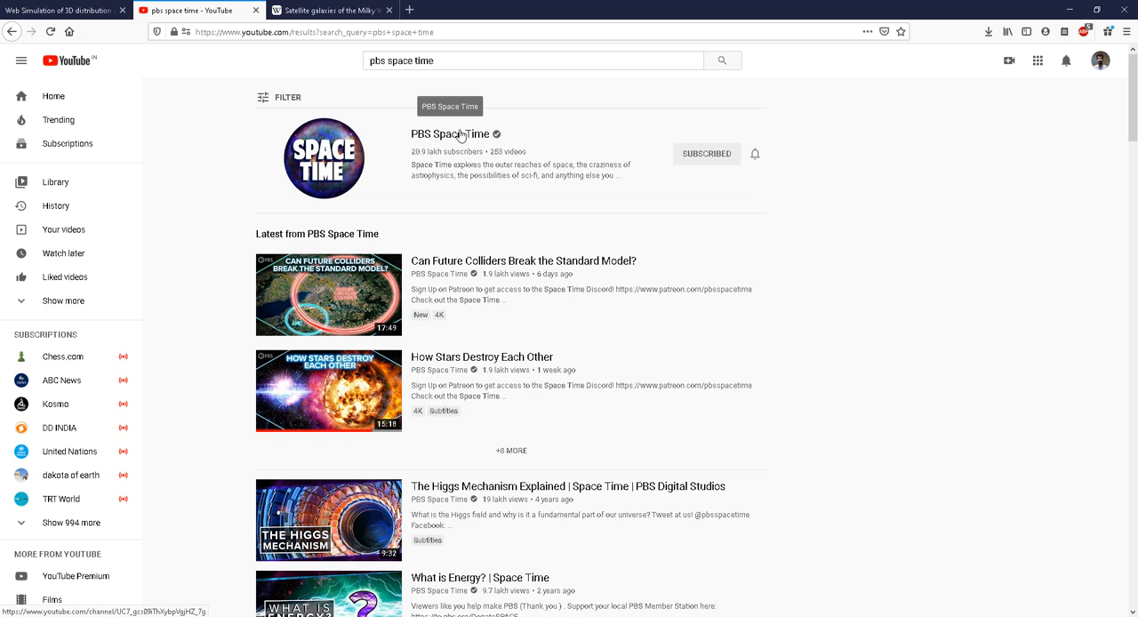
mouse_move(460, 138)
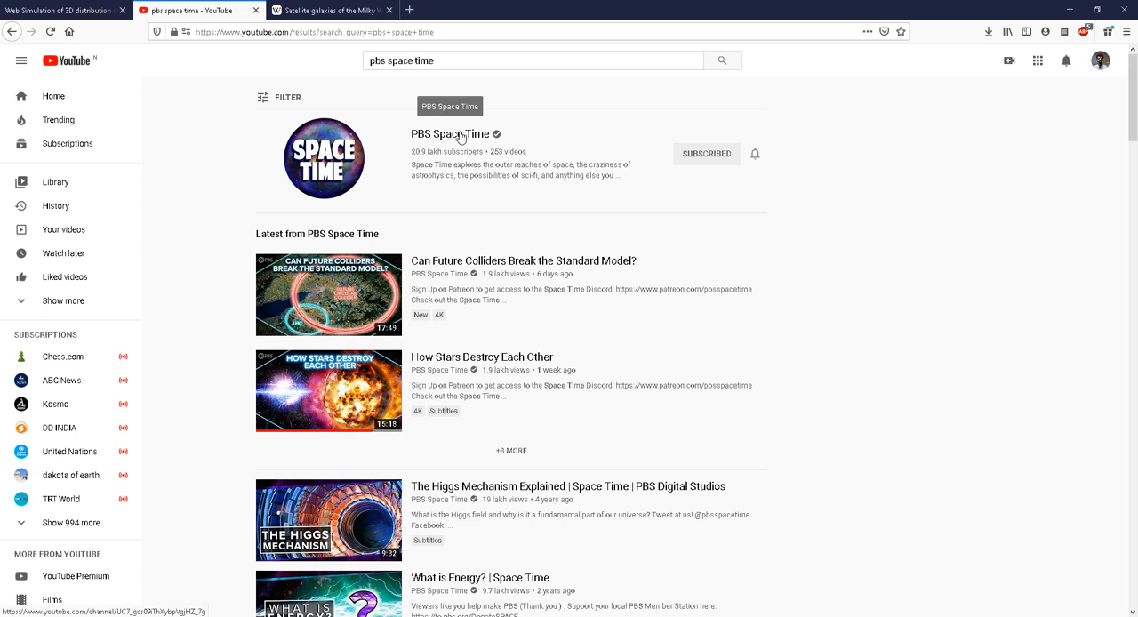
mouse_move(905, 346)
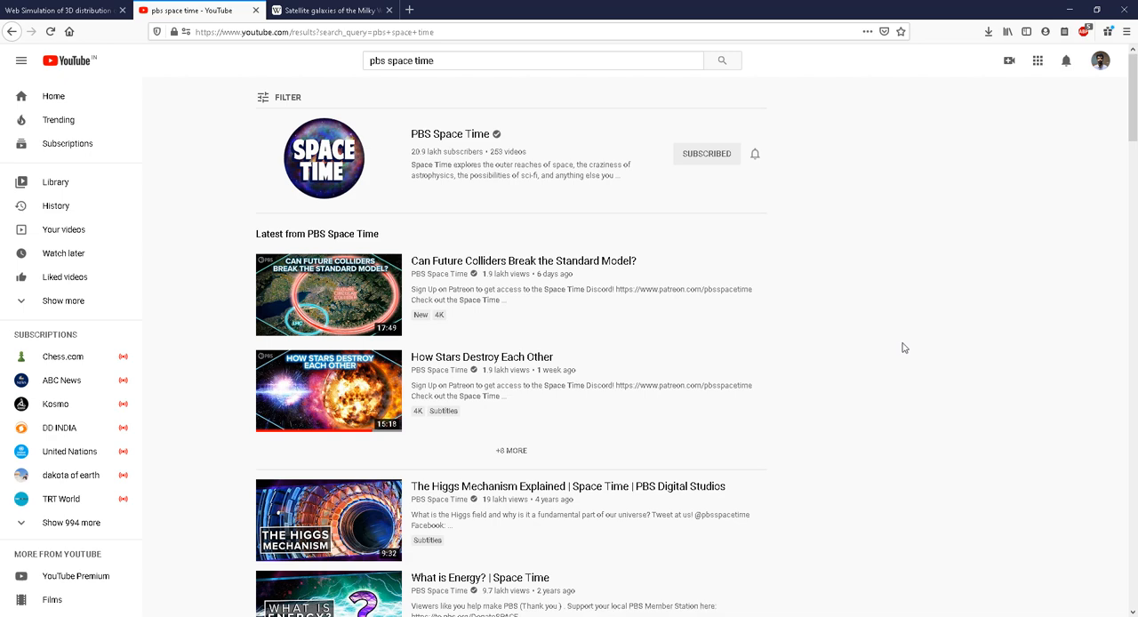
mouse_move(893, 361)
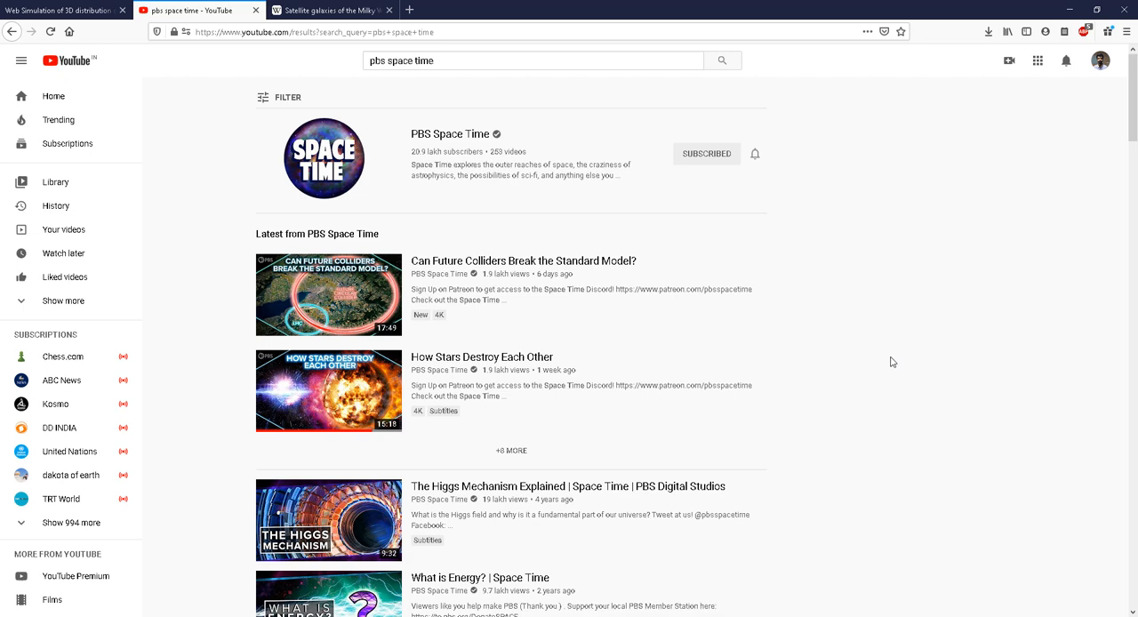
mouse_move(852, 503)
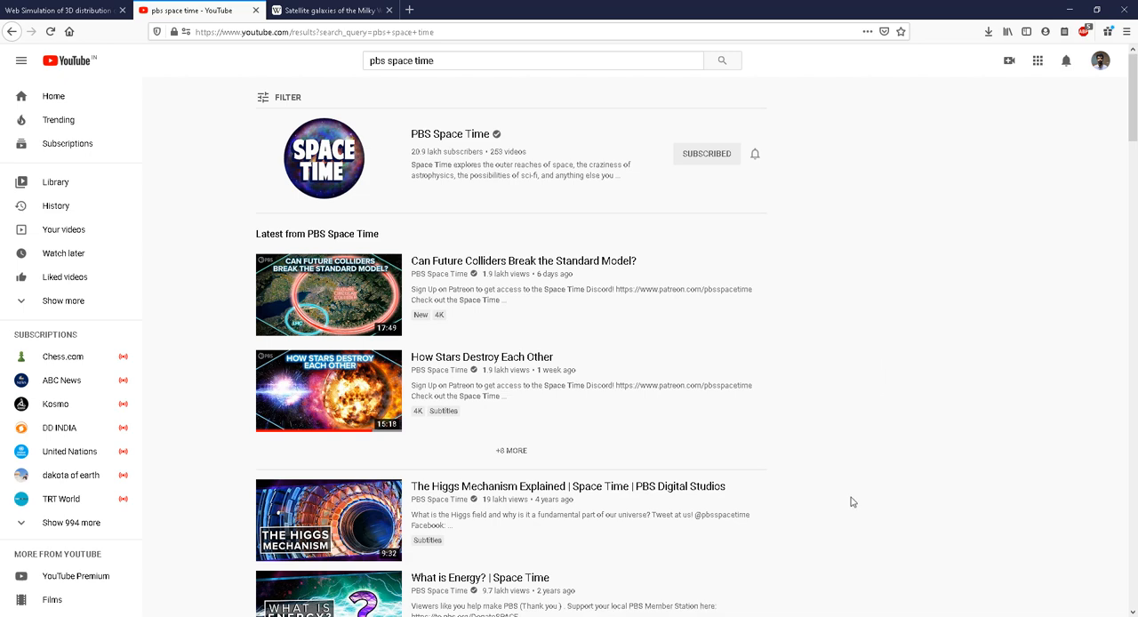